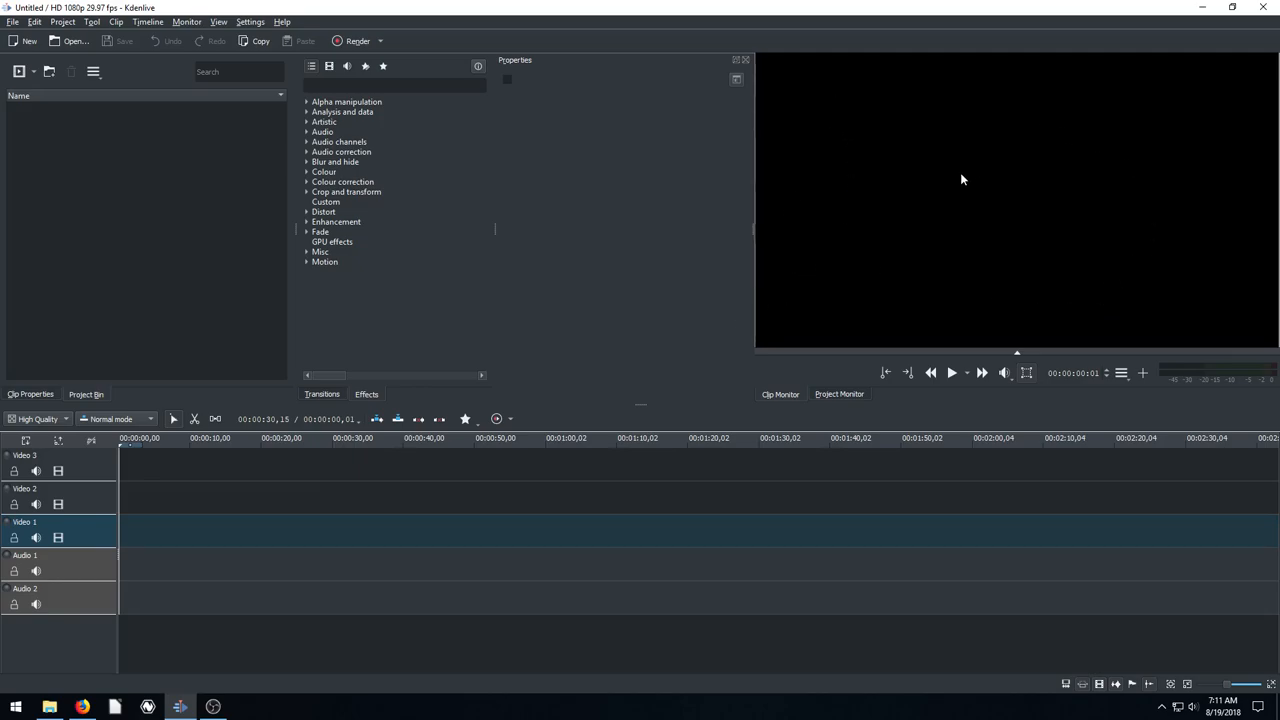
mouse_move(1125, 99)
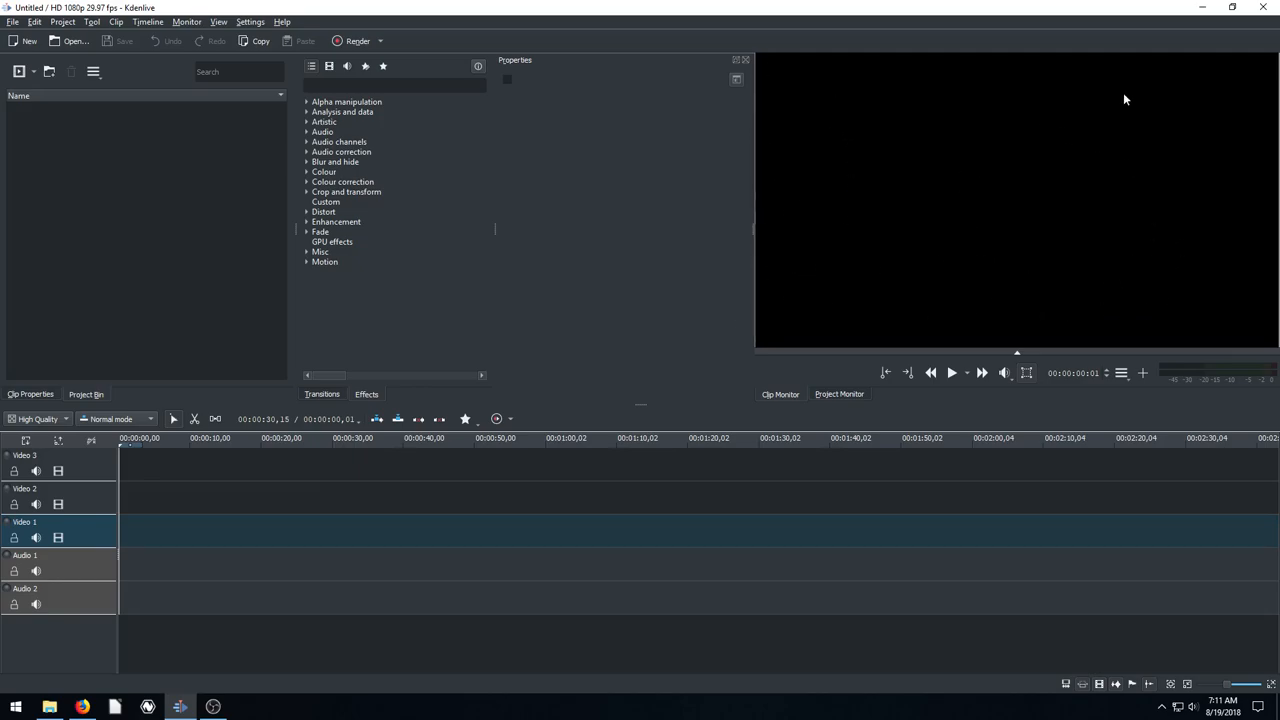
mouse_move(1163, 193)
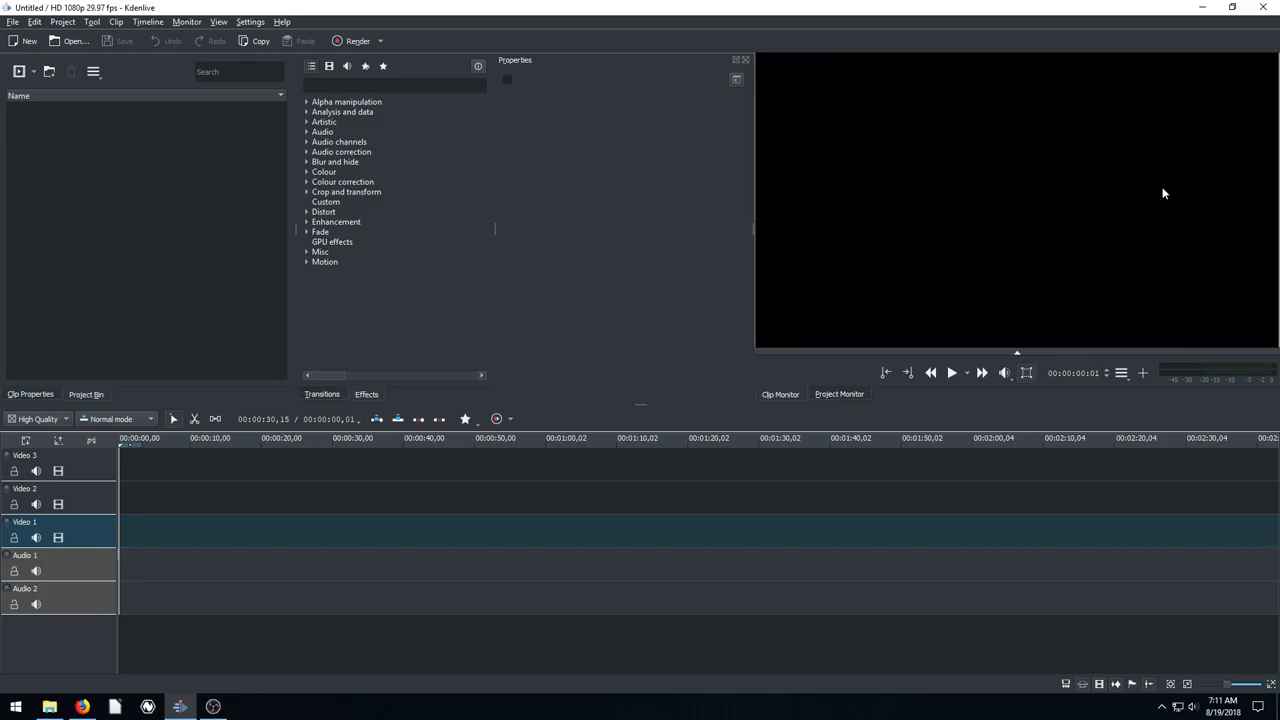
mouse_move(1083, 242)
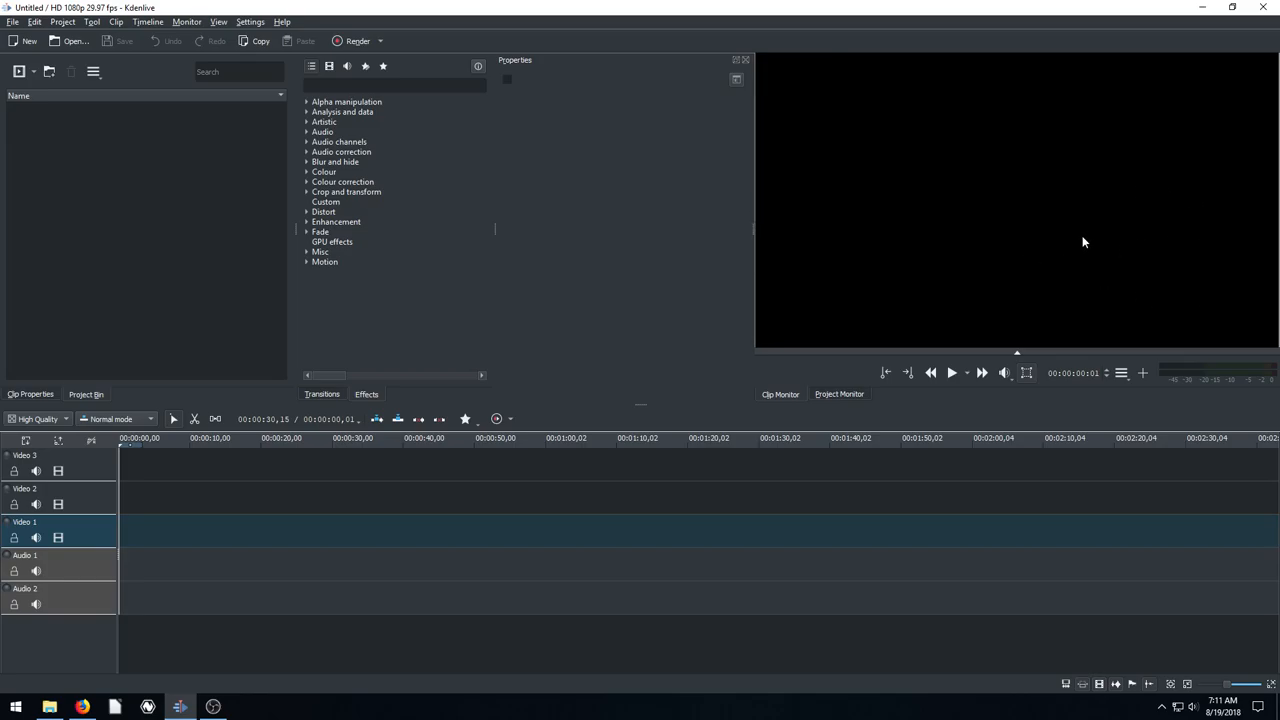
Step: Search Pixabay Videos for 'jungle' and open the colourful parrot video
click(78, 702)
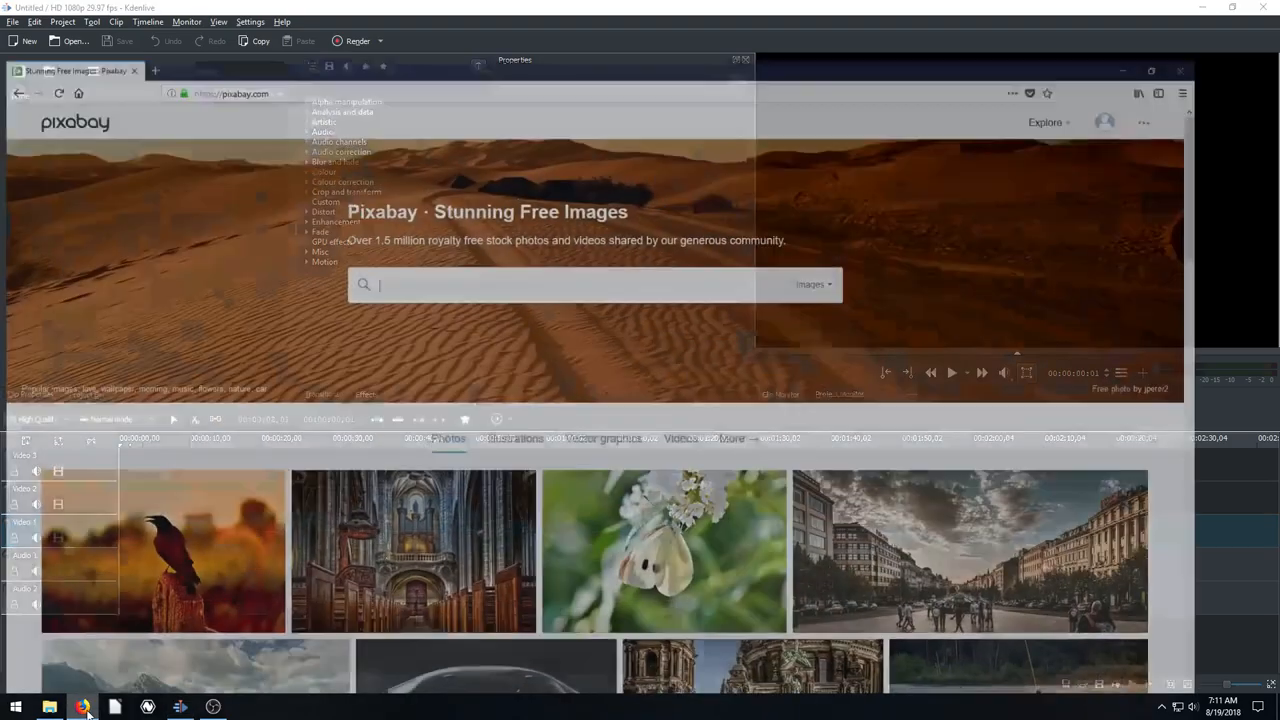
click(82, 705)
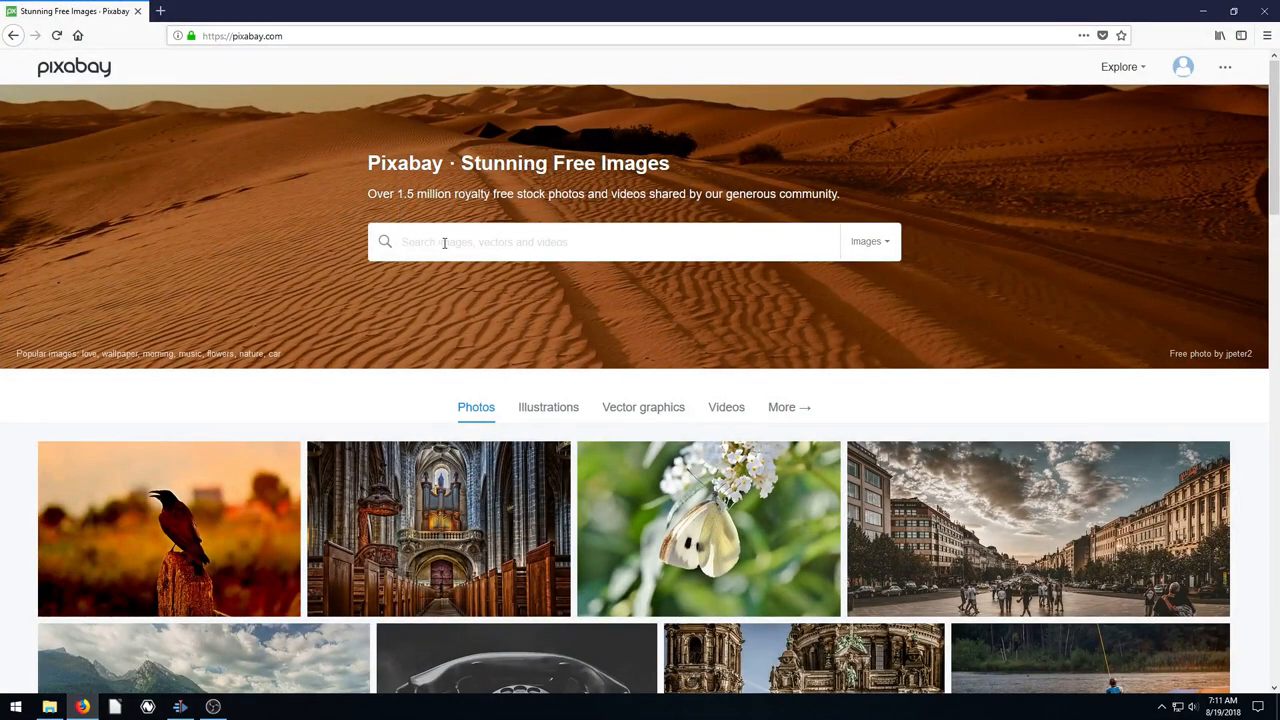
mouse_move(871, 247)
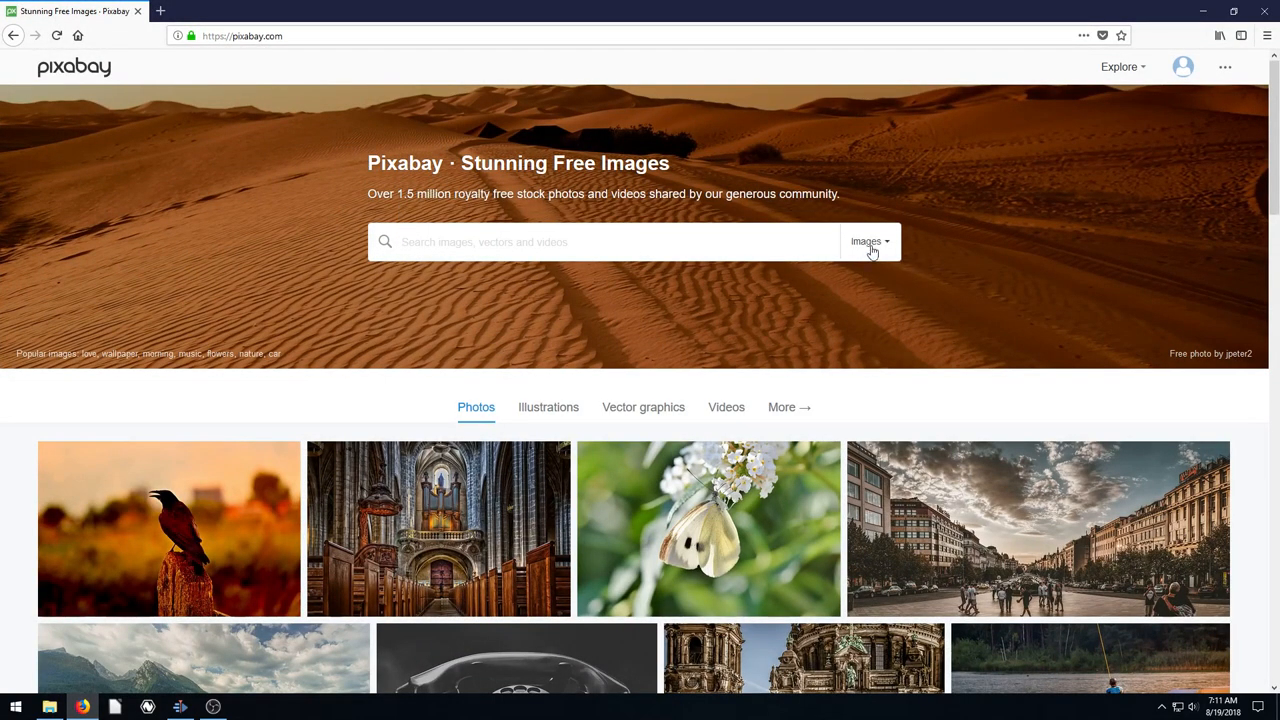
click(870, 241)
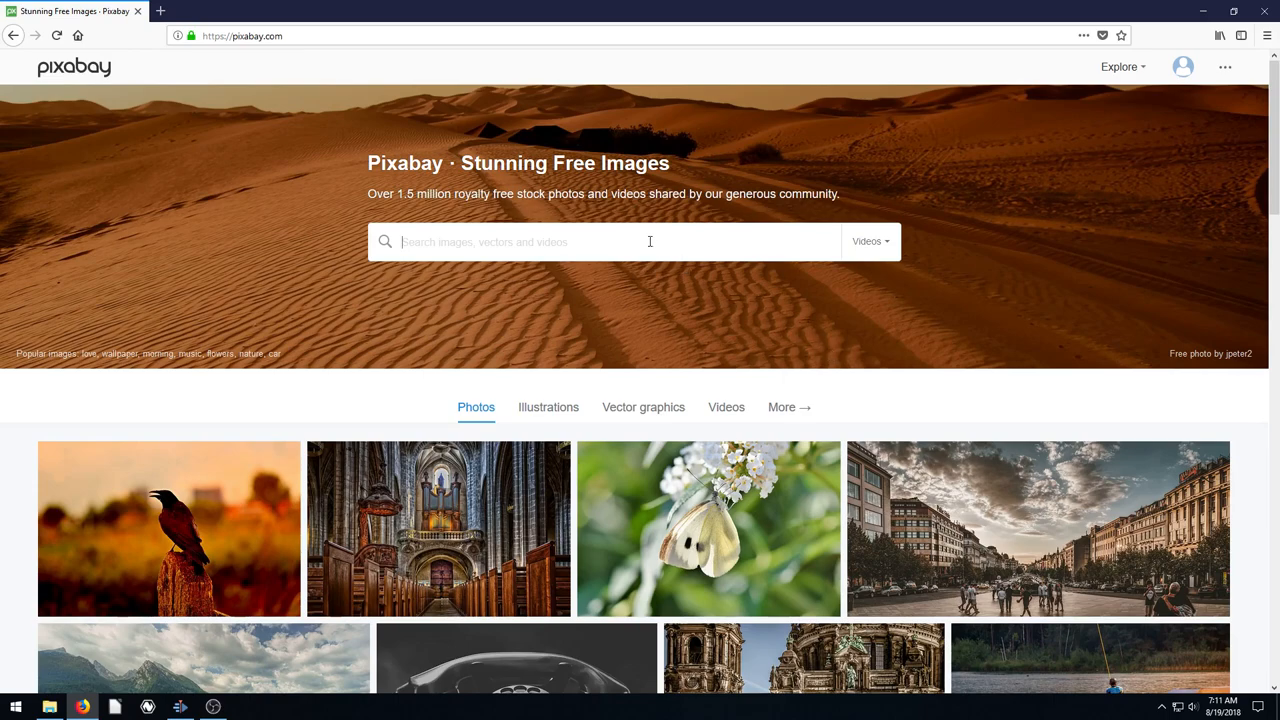
text(jungle)
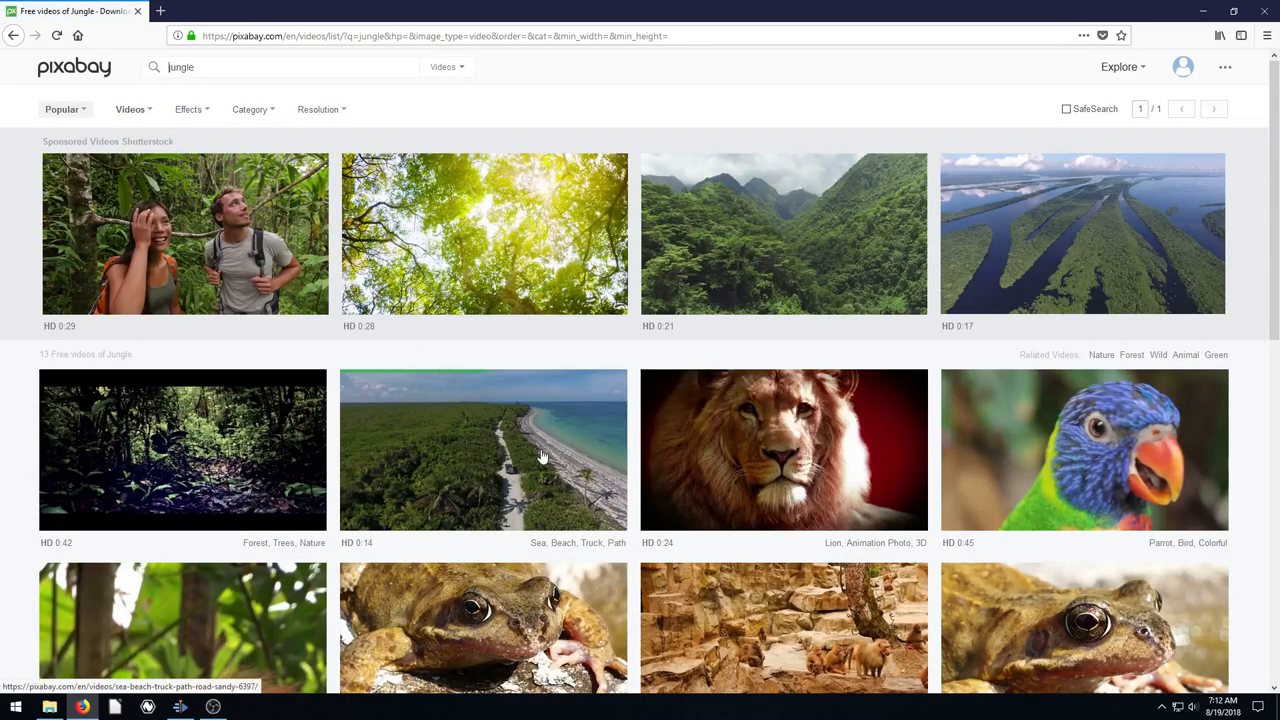
click(1084, 450)
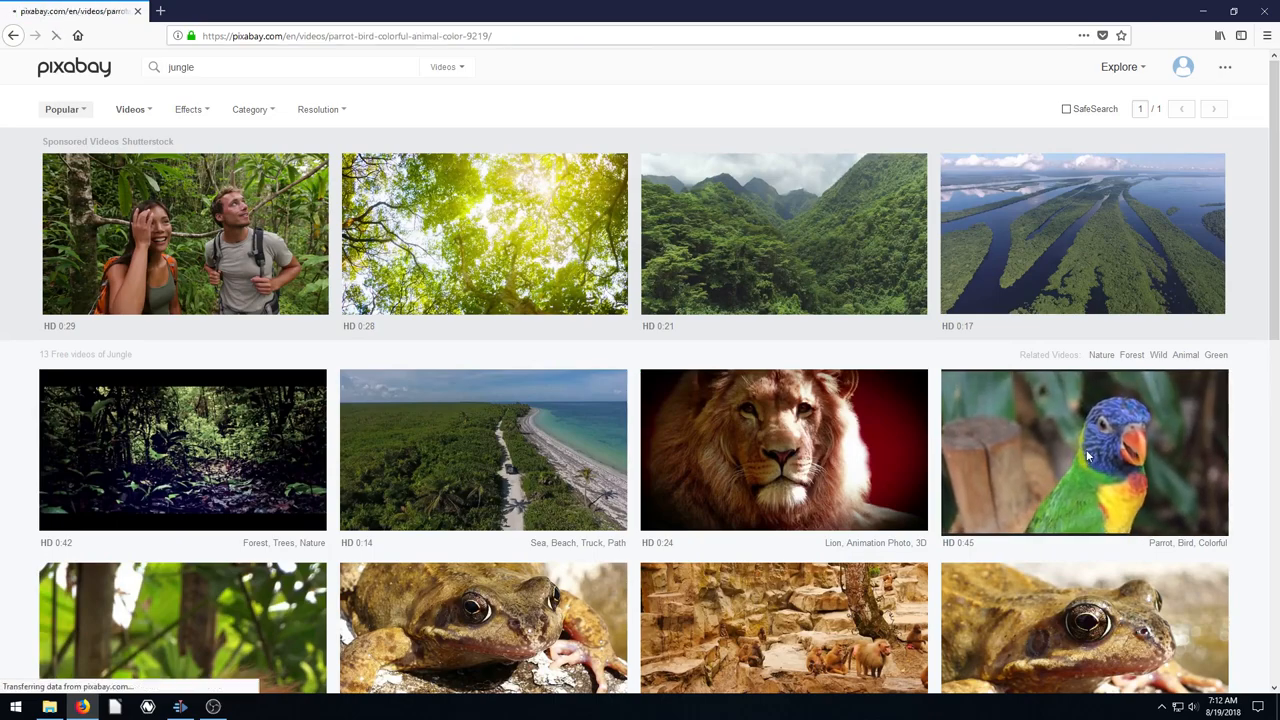
click(1094, 454)
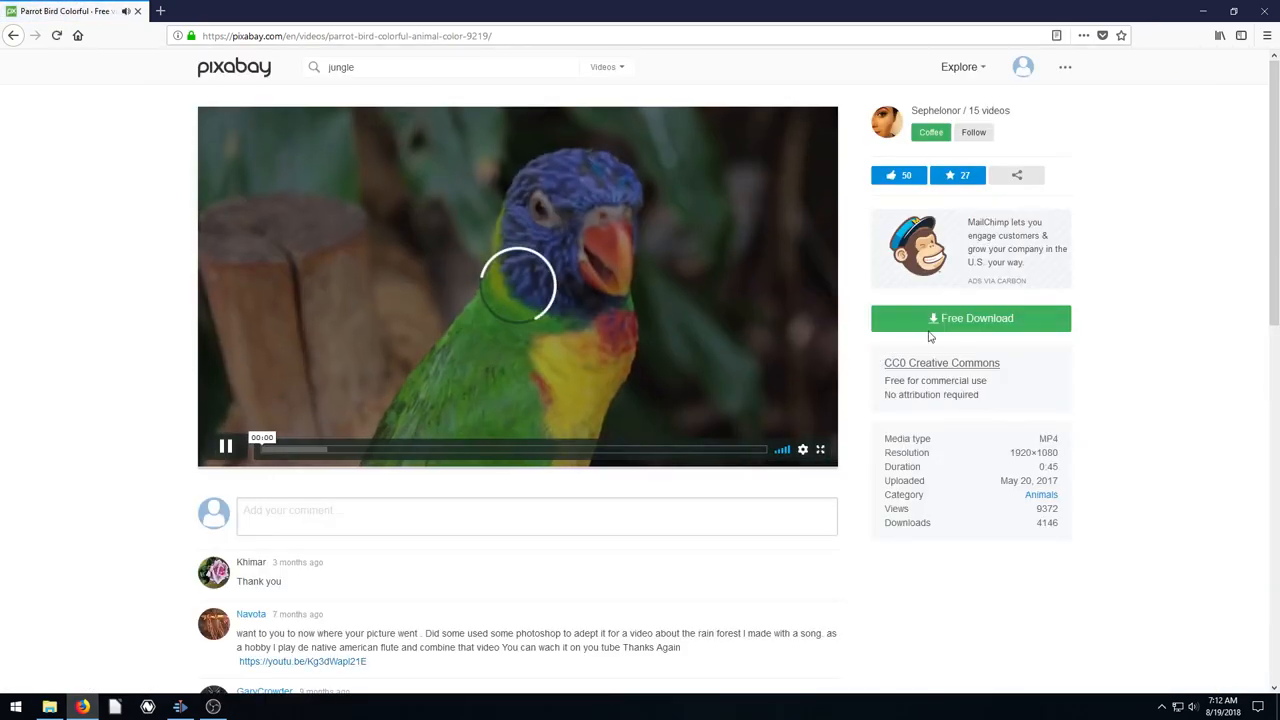
Step: Download the parrot video's 1280×720 MP4 and confirm saving it
click(971, 318)
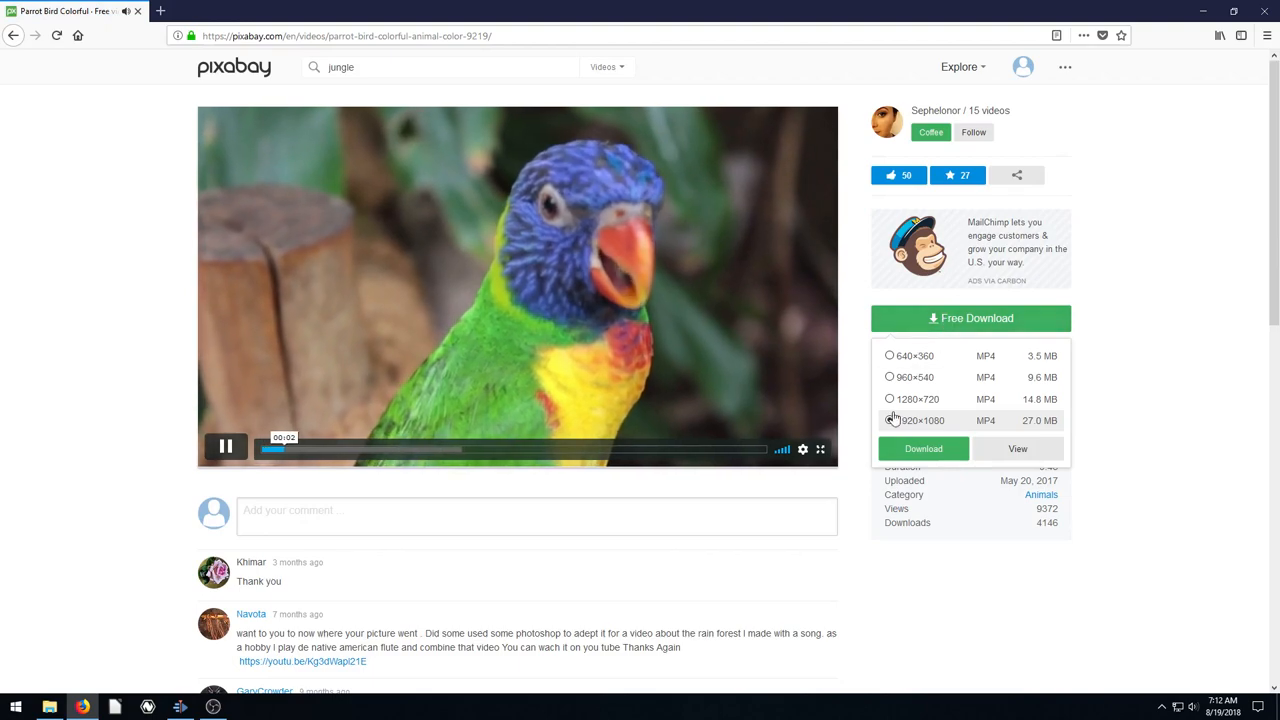
click(888, 399)
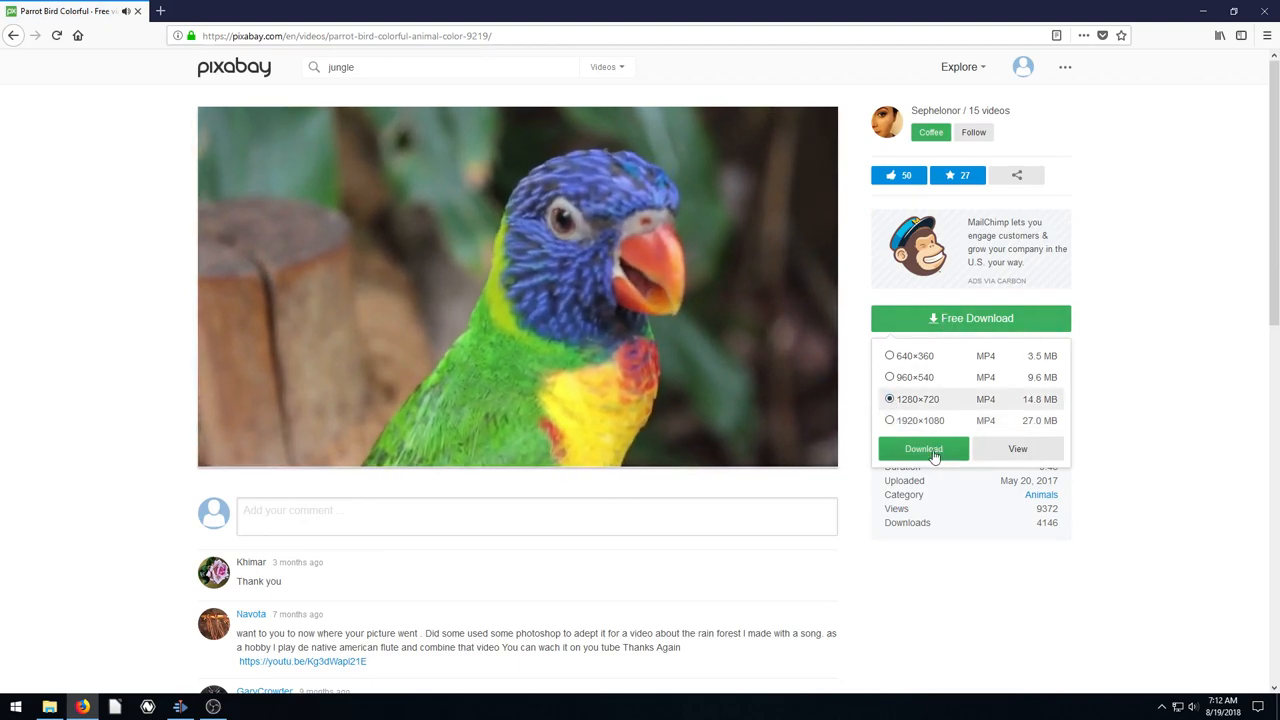
click(923, 449)
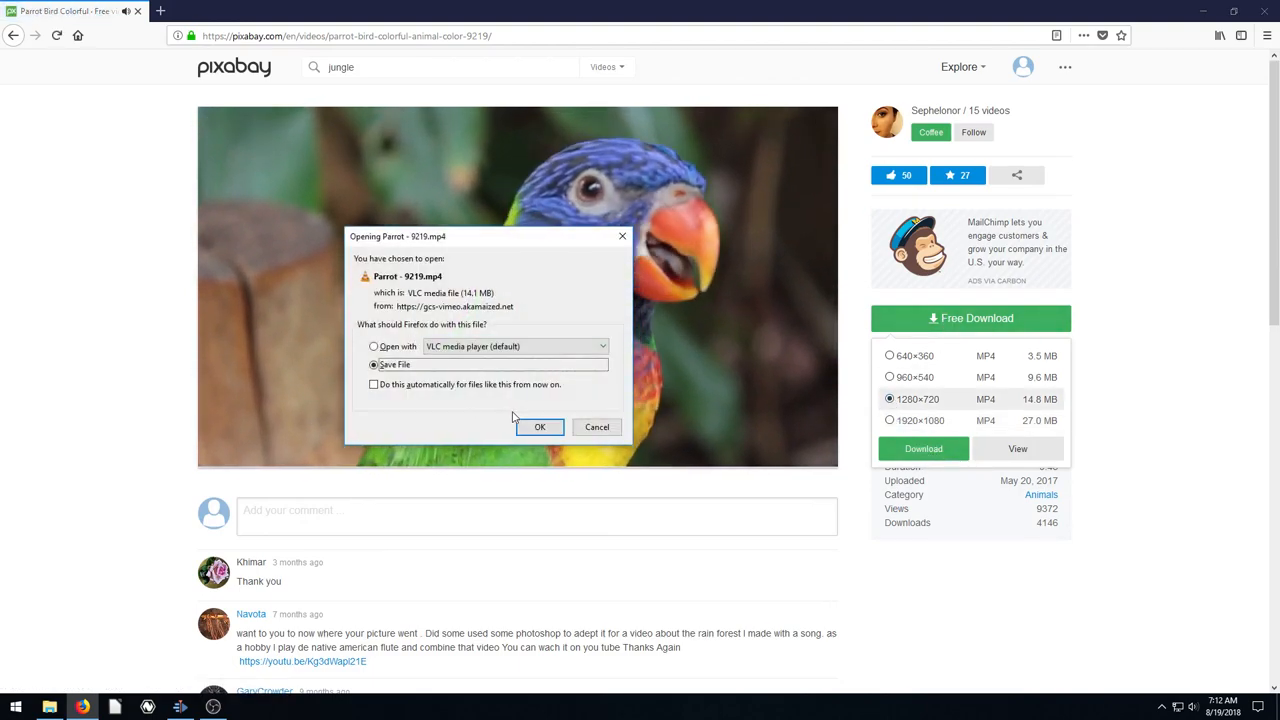
click(540, 427)
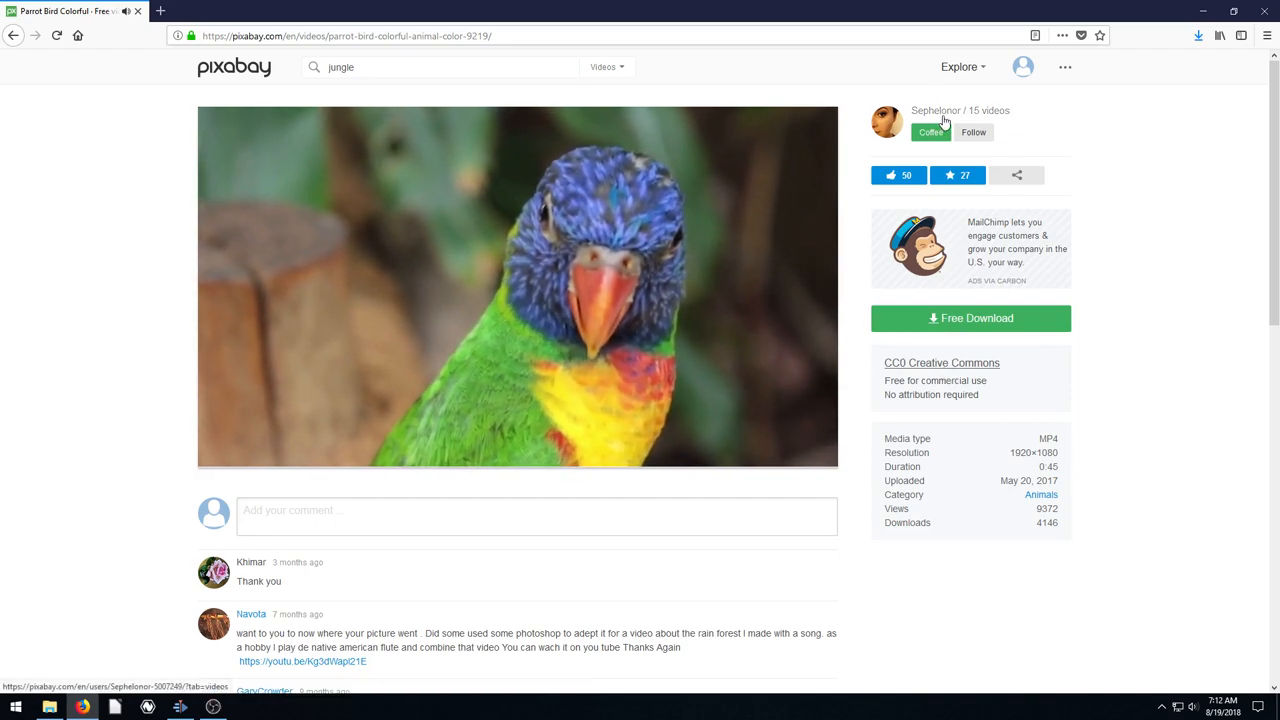
click(517, 300)
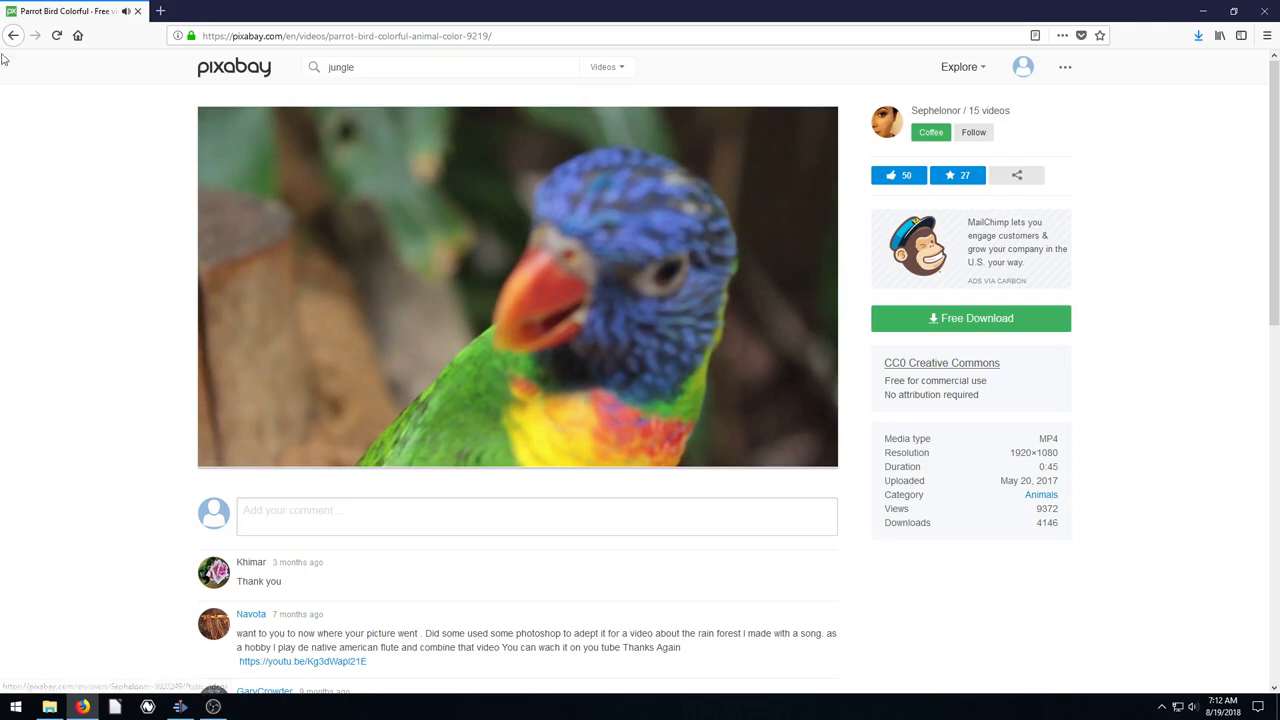
Step: Save the Sea Beach Truck video as a 1280×720 MP4, then return to Kdenlive
click(15, 38)
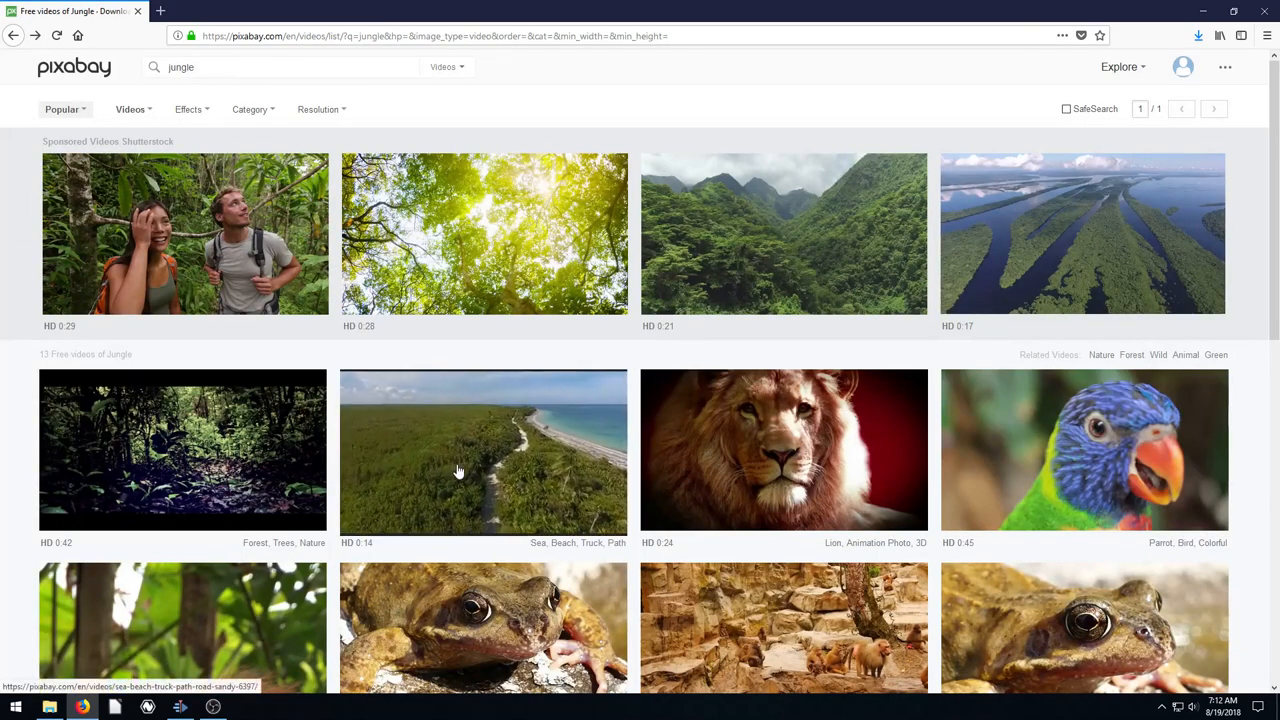
click(458, 471)
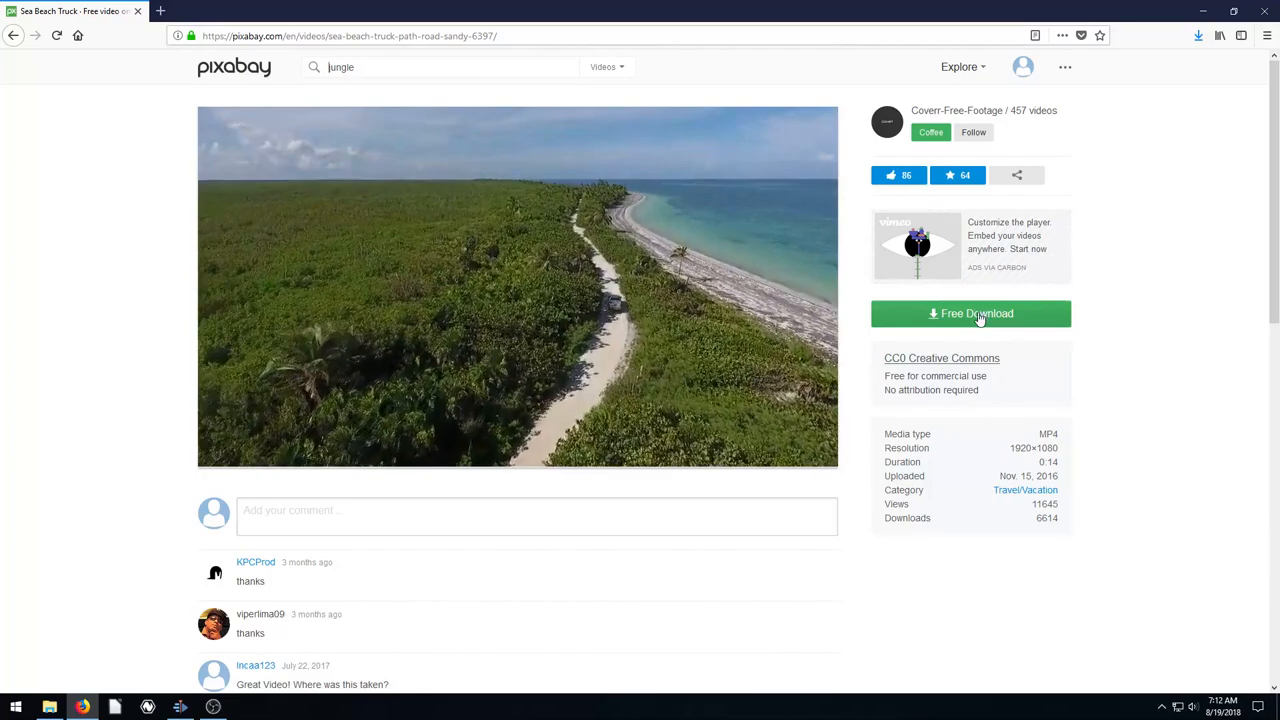
click(971, 313)
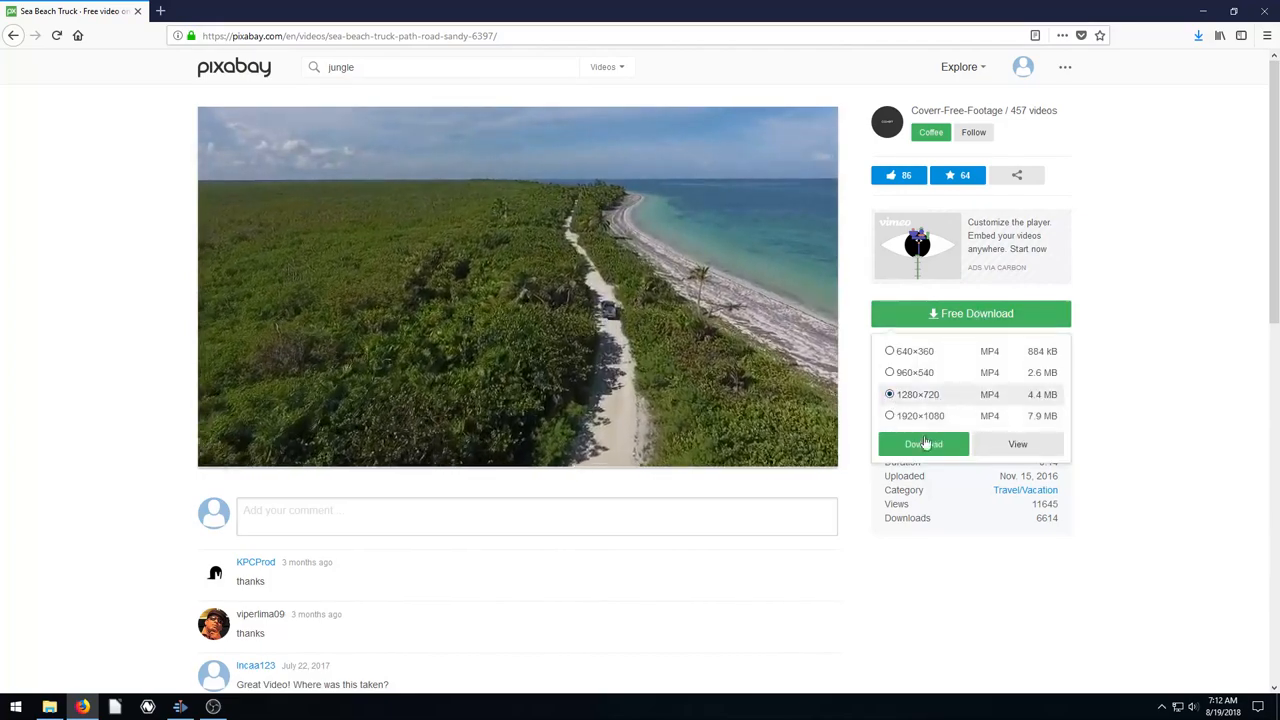
click(923, 443)
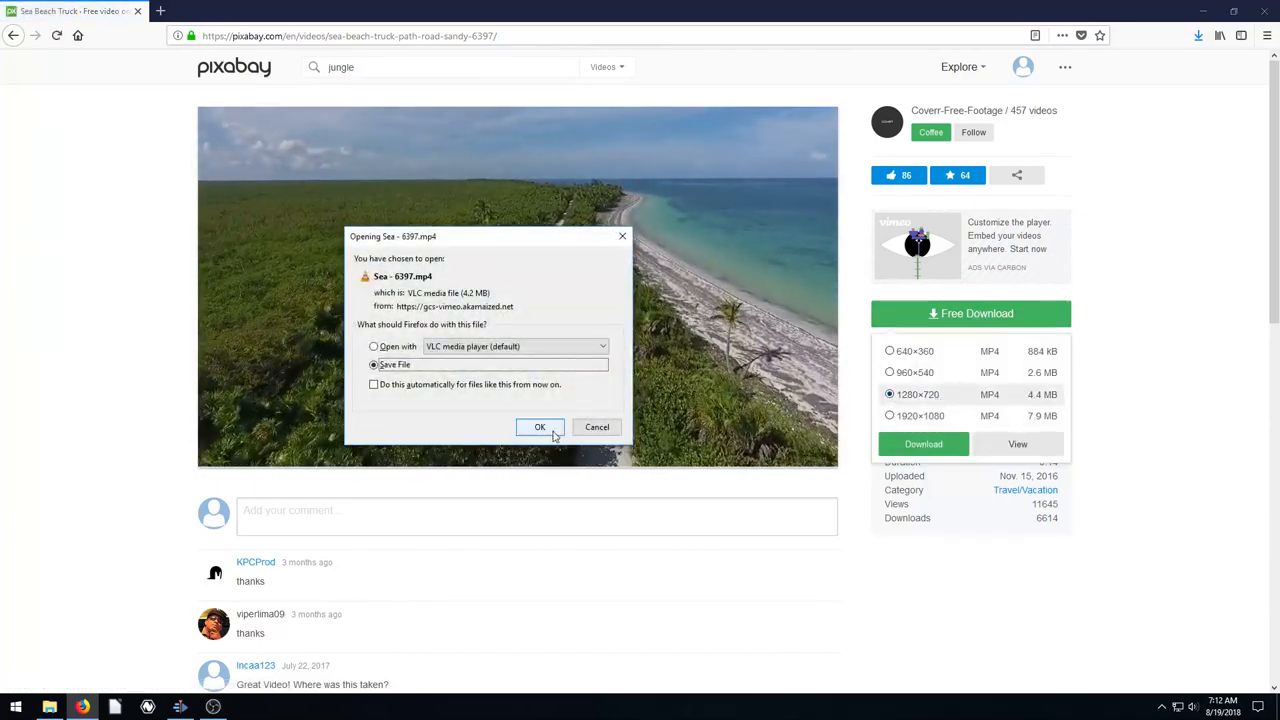
click(539, 427)
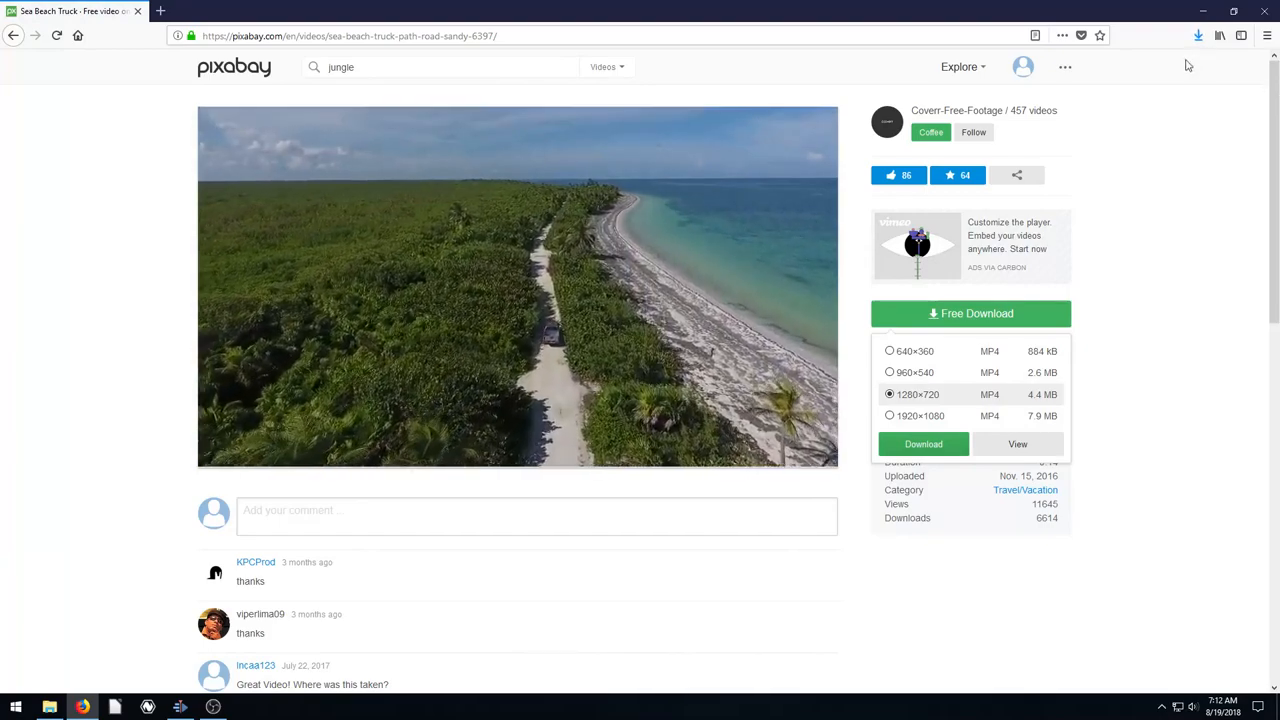
click(517, 300)
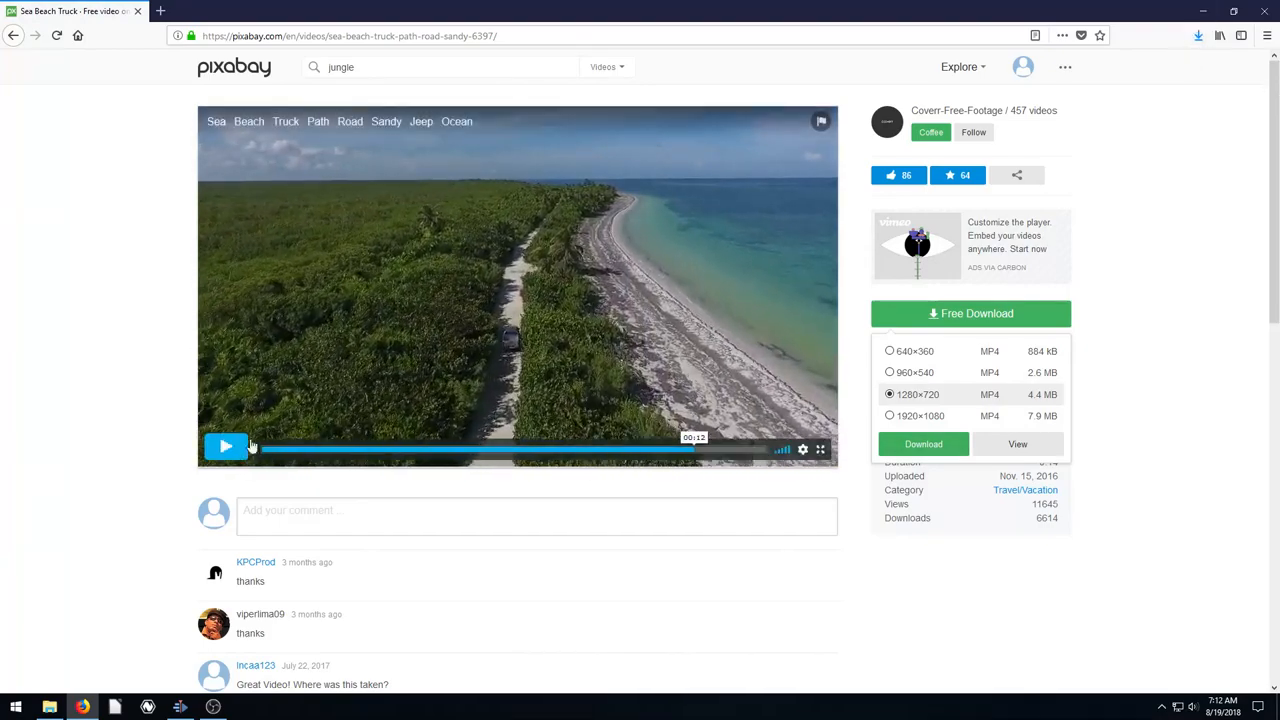
click(182, 702)
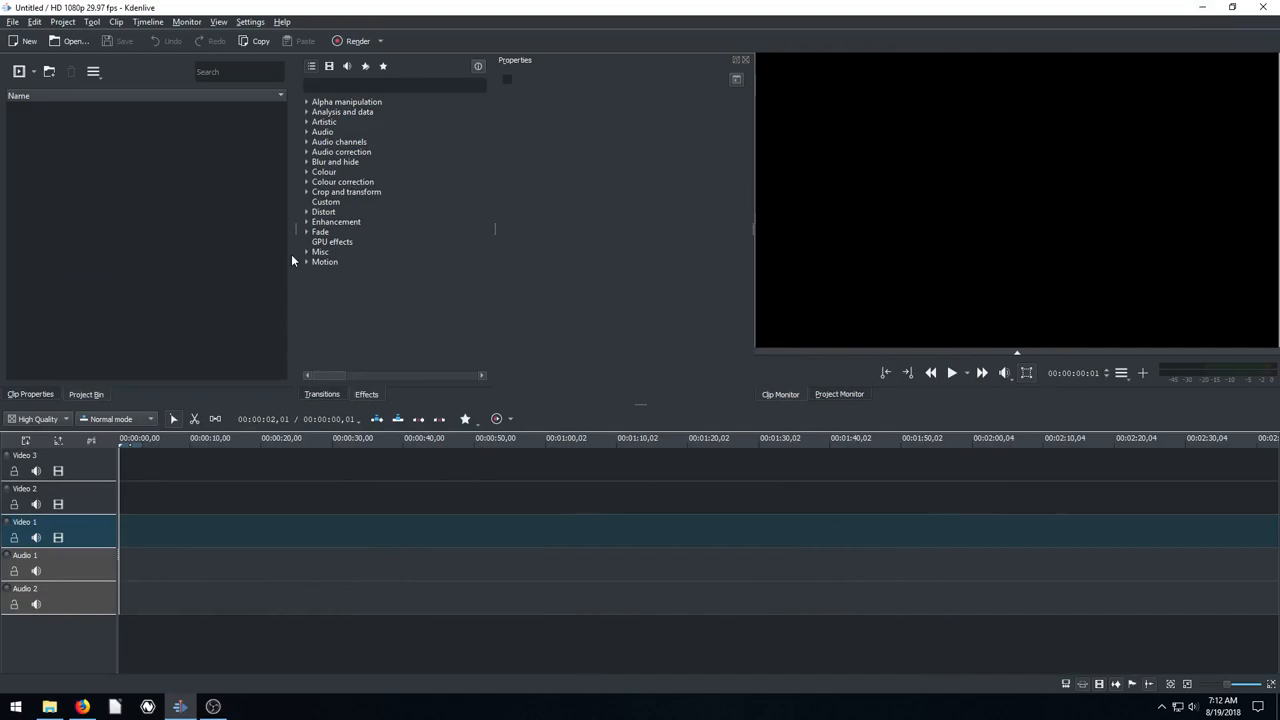
Step: Add Parrot - 9219 and Sea - 6397 from Downloads into Kdenlive's Project Bin
click(49, 701)
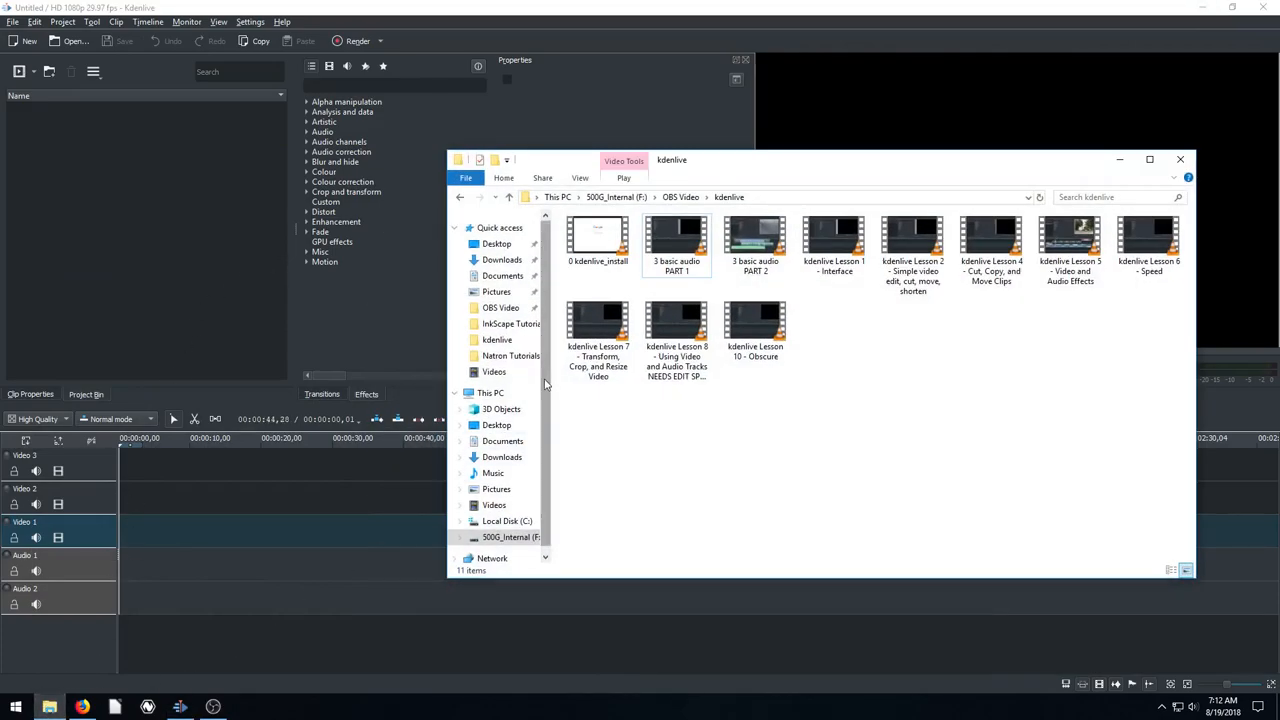
click(497, 259)
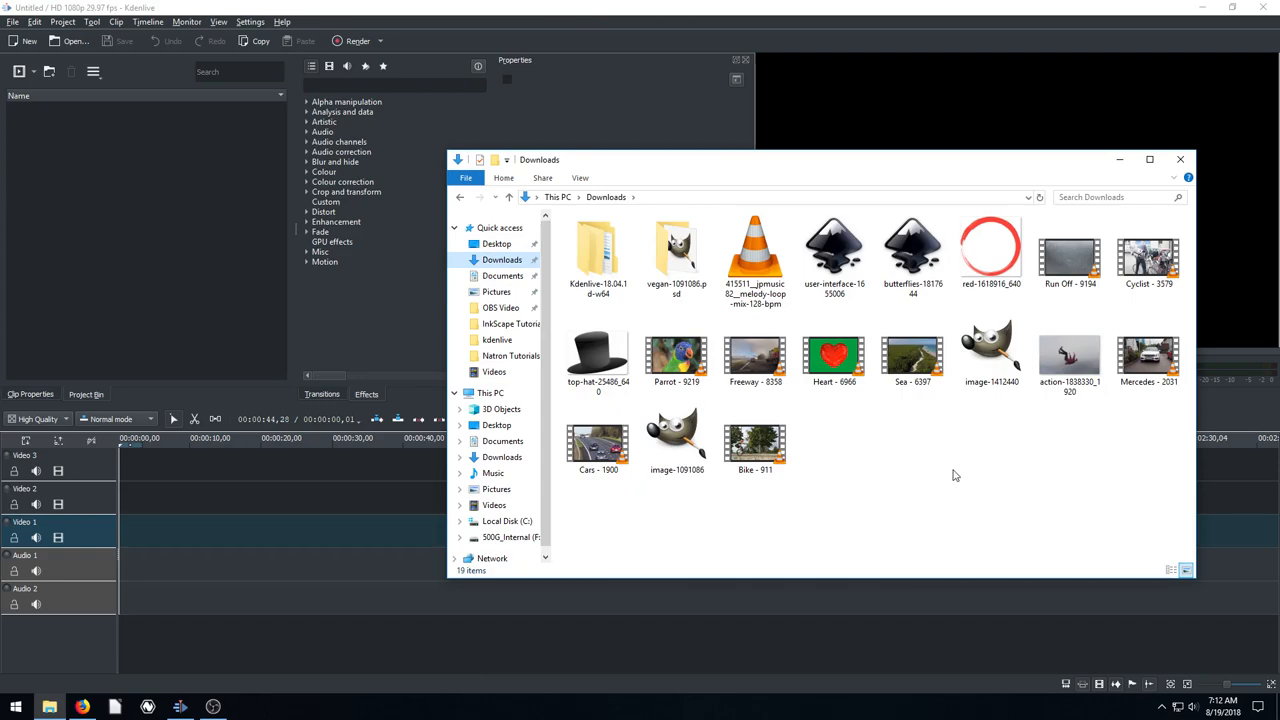
click(676, 355)
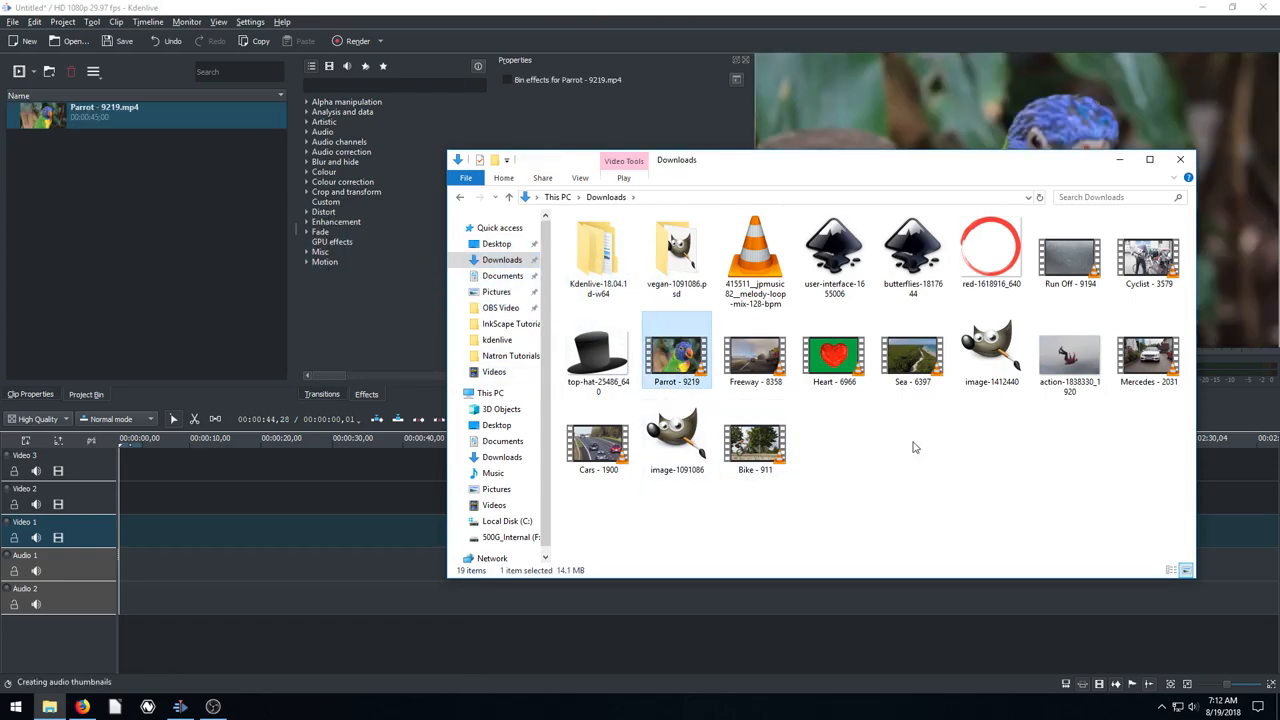
mouse_move(913, 357)
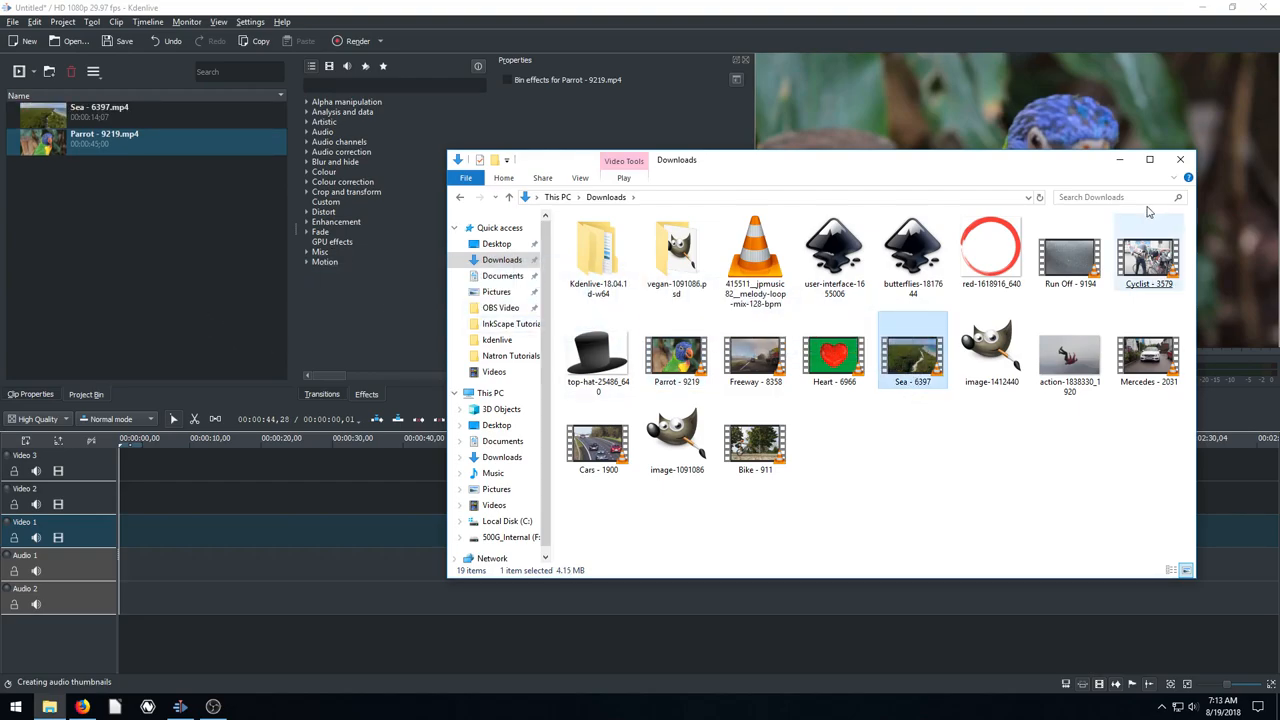
click(1180, 159)
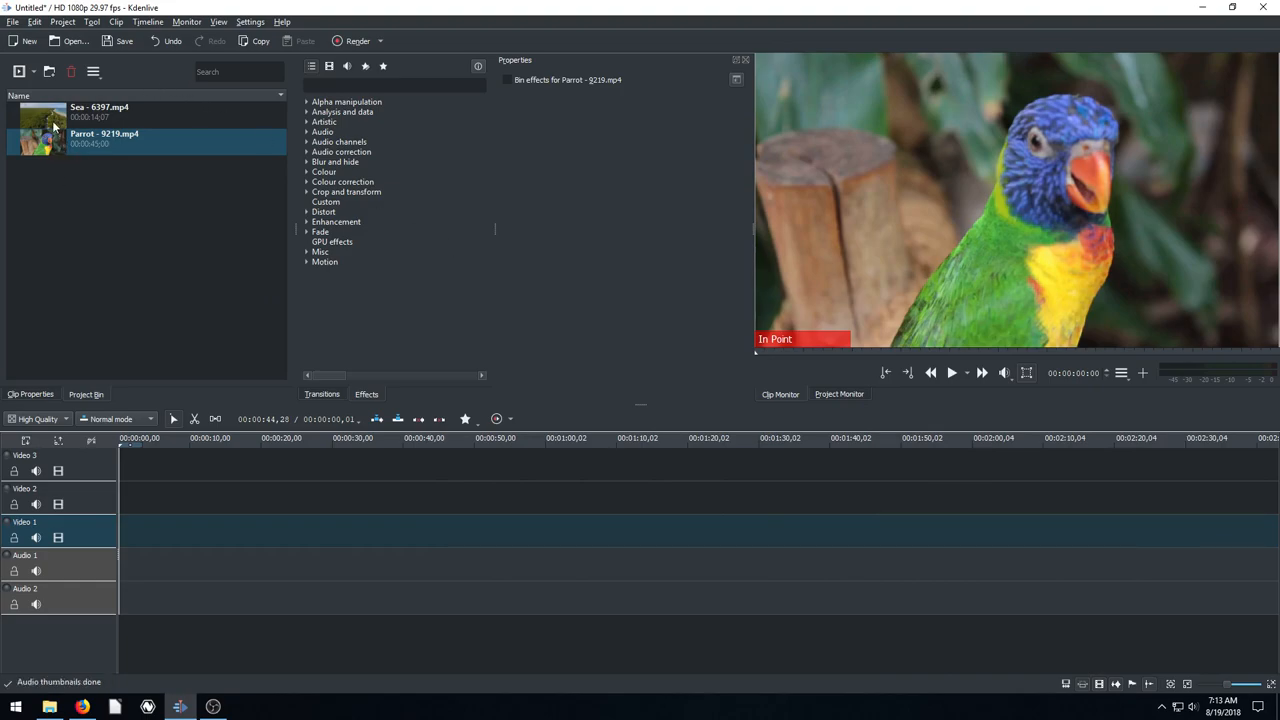
mouse_move(193, 153)
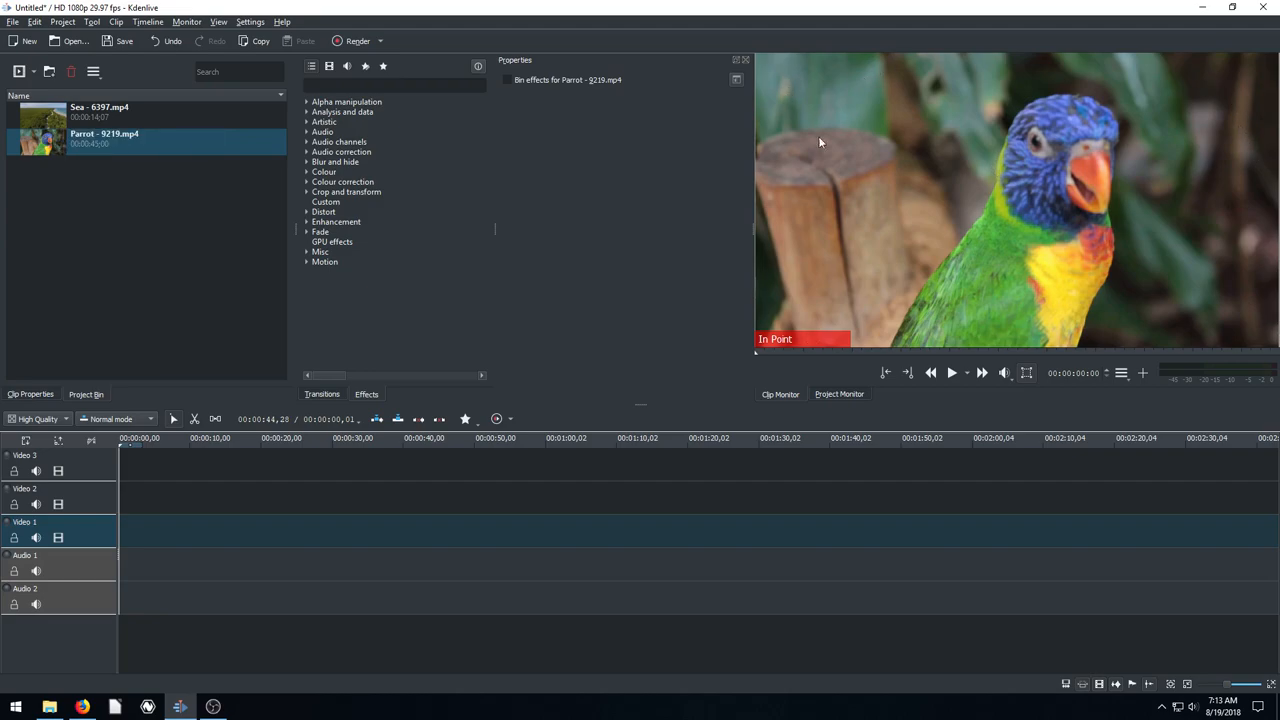
mouse_move(47, 367)
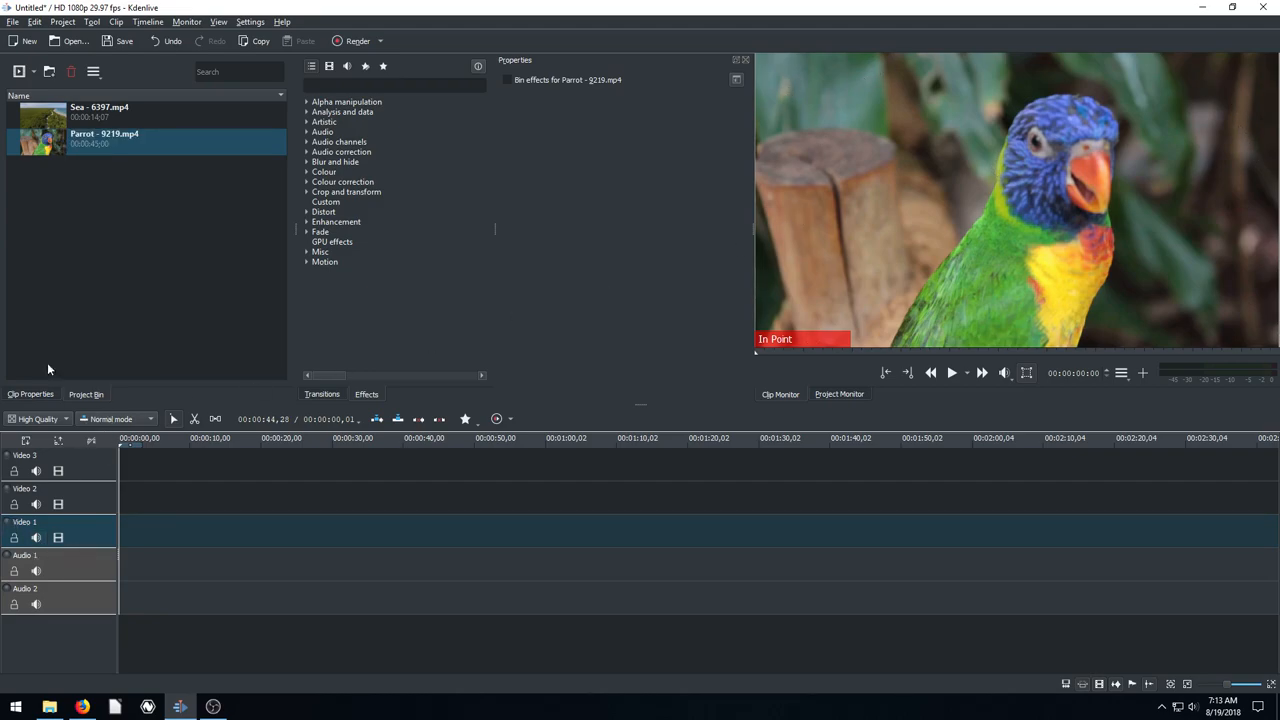
Step: Place Sea - 6397.mp4 on Video 1 at 00:00 and zoom the timeline in
drag(40, 115, 190, 465)
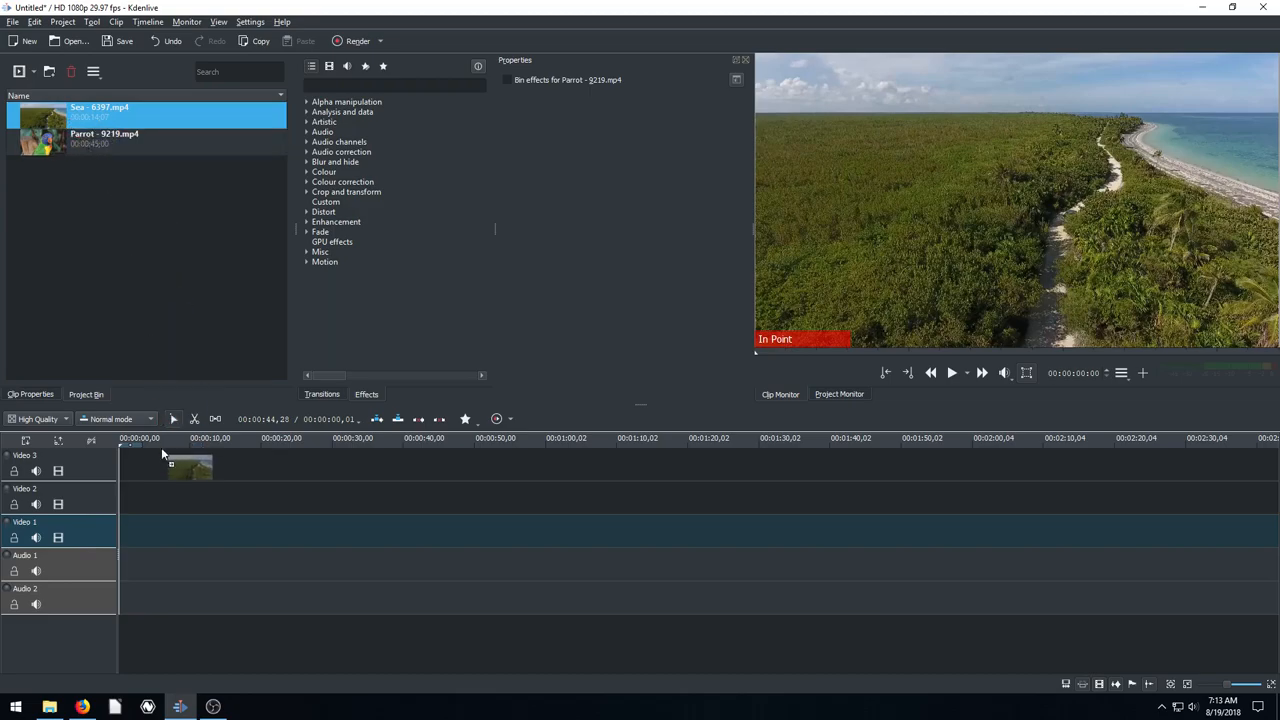
drag(190, 468, 160, 535)
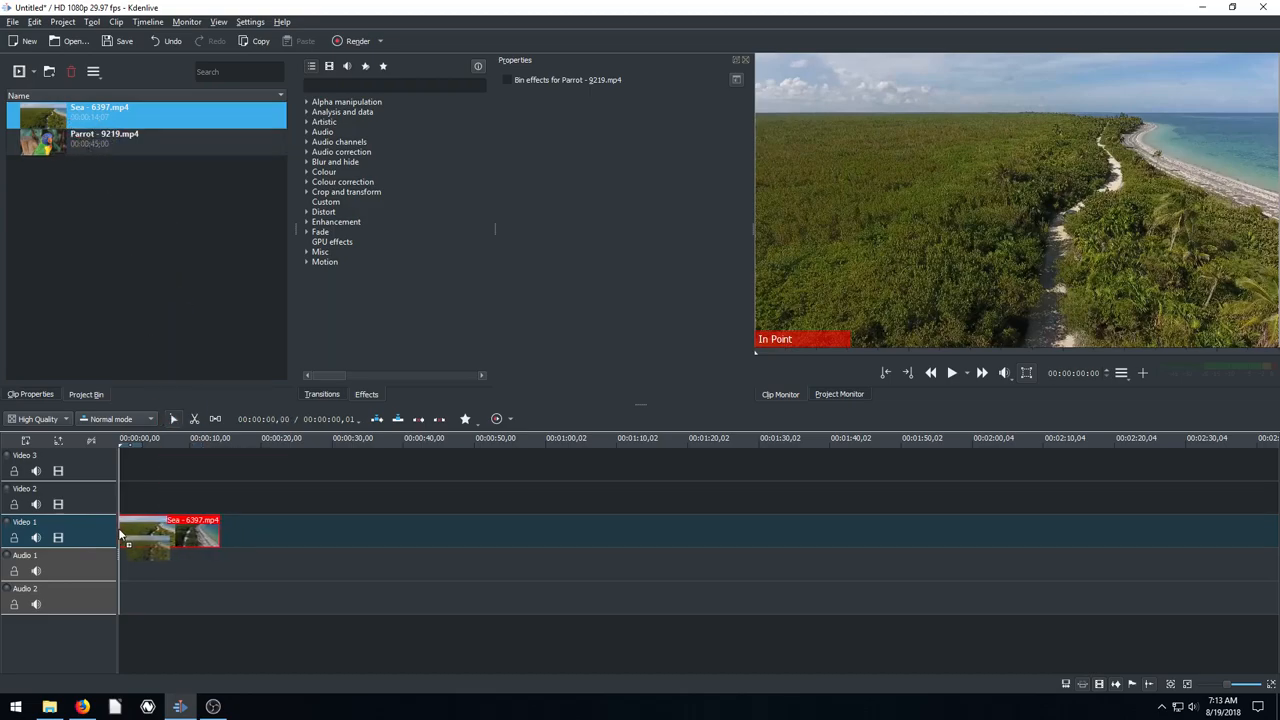
click(170, 535)
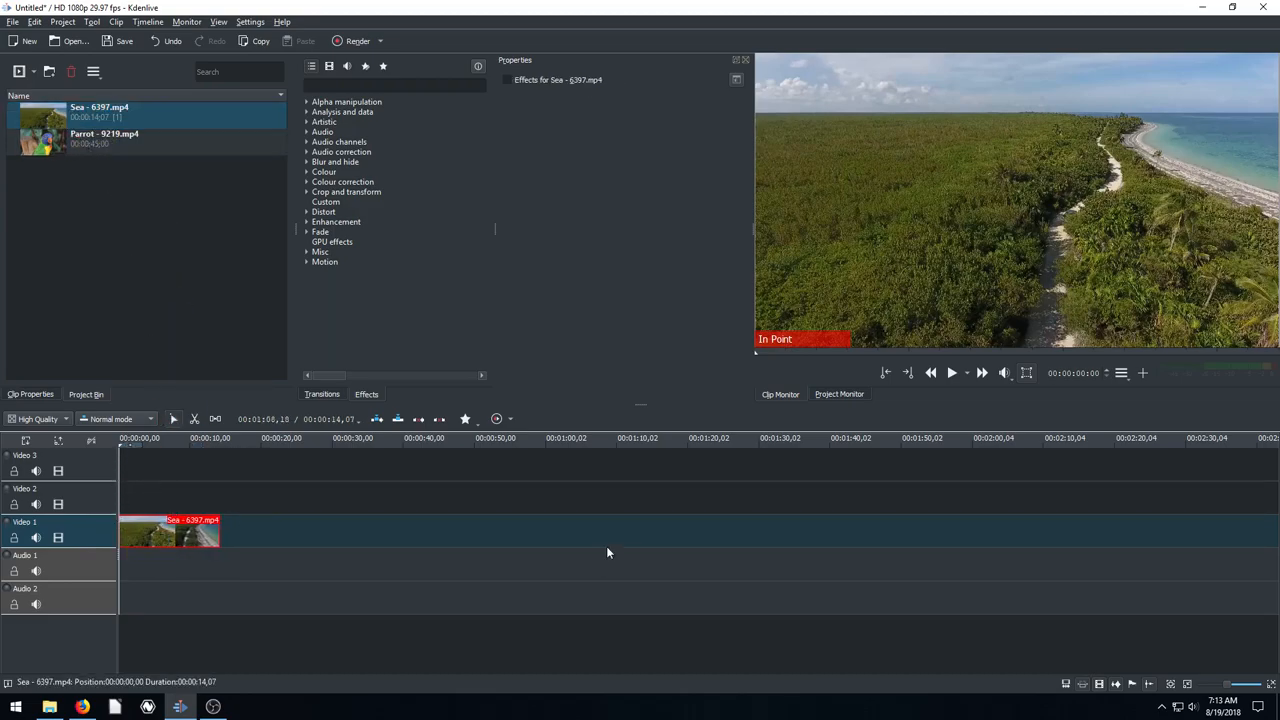
click(1242, 679)
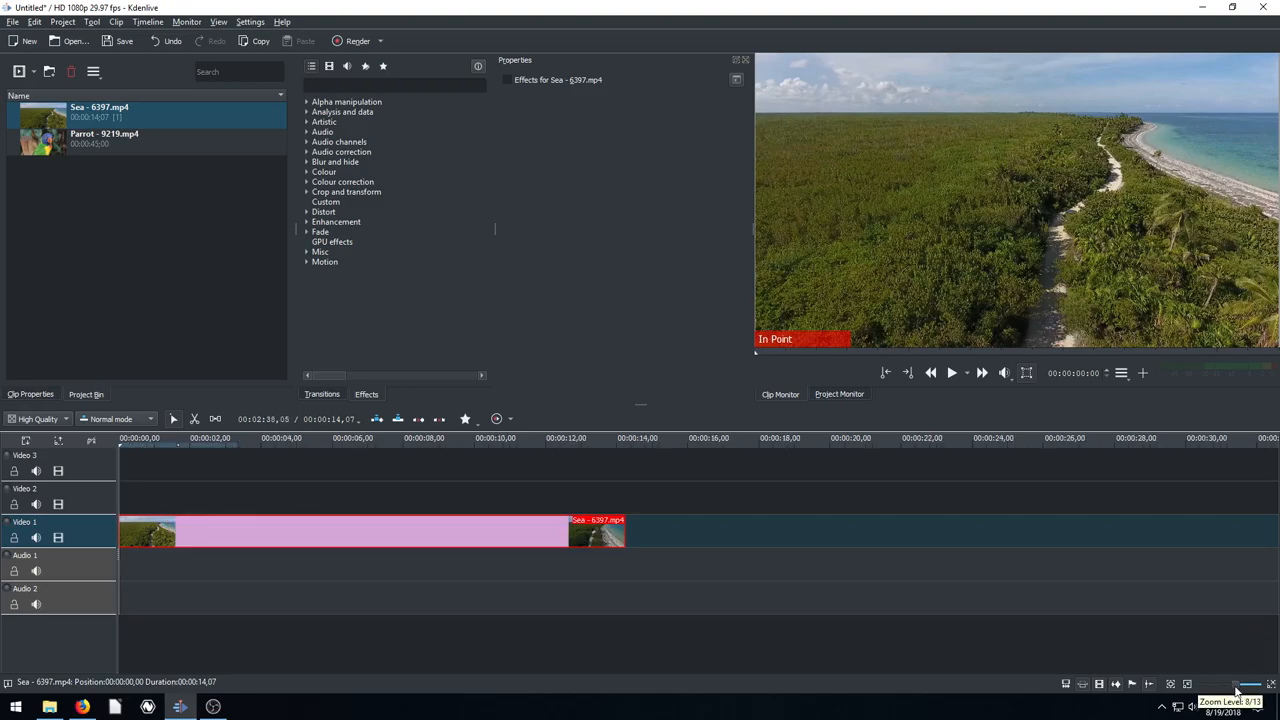
Step: Trim the Parrot clip on Video 2 so it ends with the 14-second Sea clip
click(1247, 680)
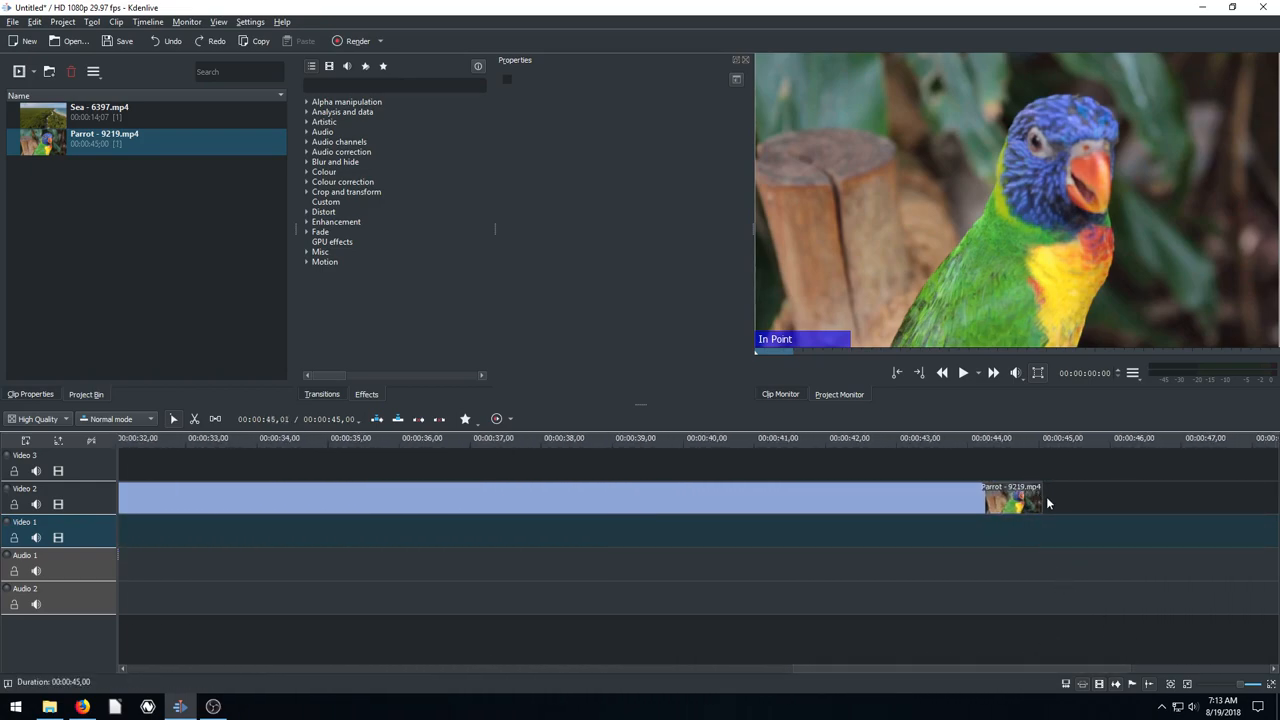
drag(1048, 503, 1042, 497)
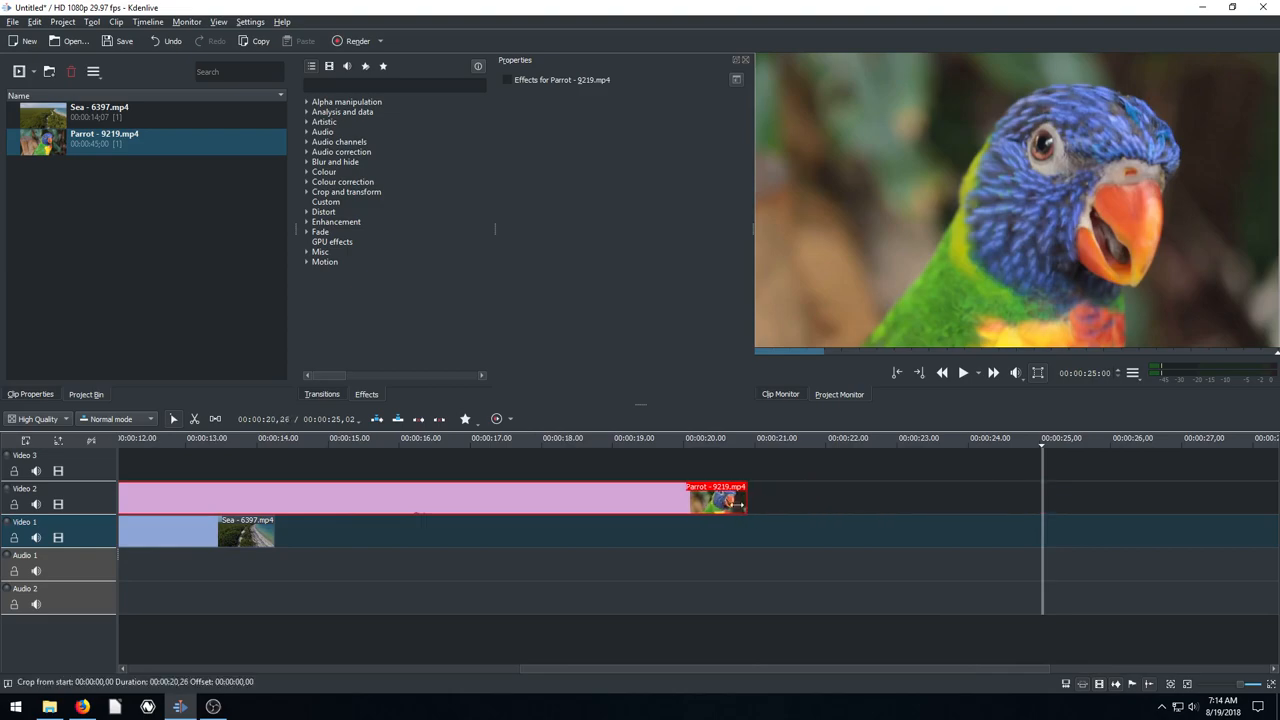
drag(745, 498, 275, 498)
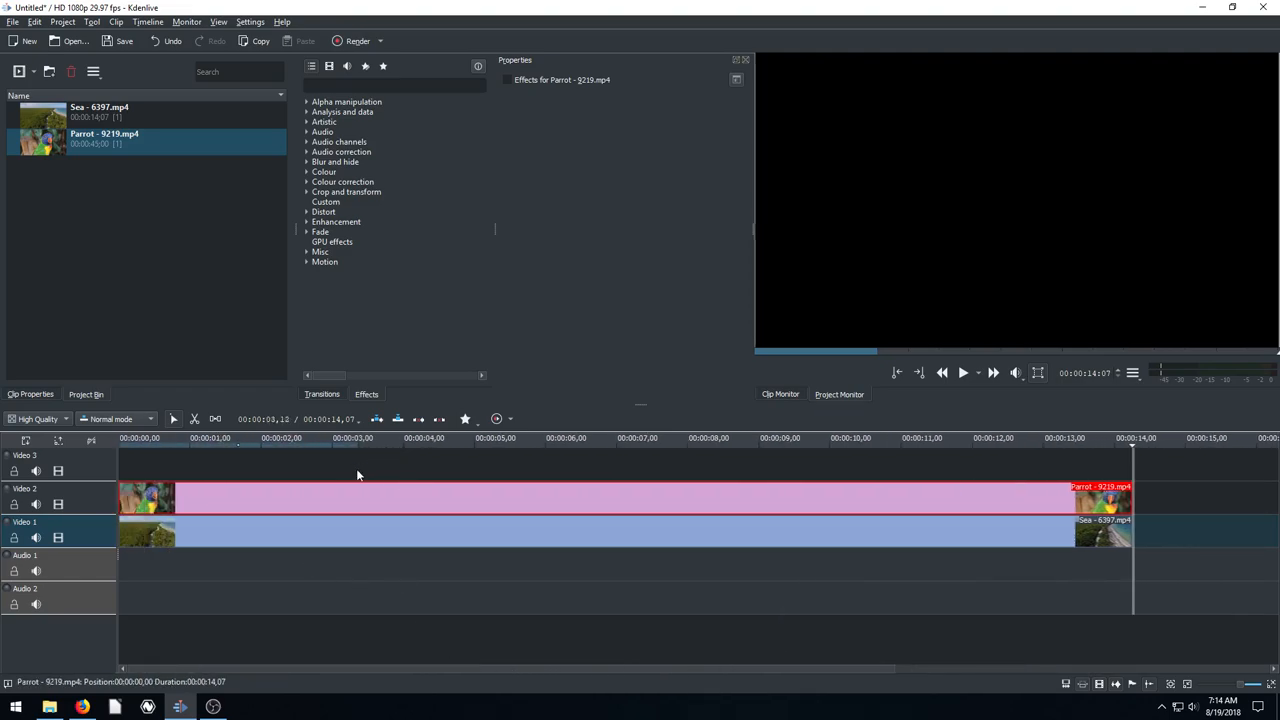
click(294, 438)
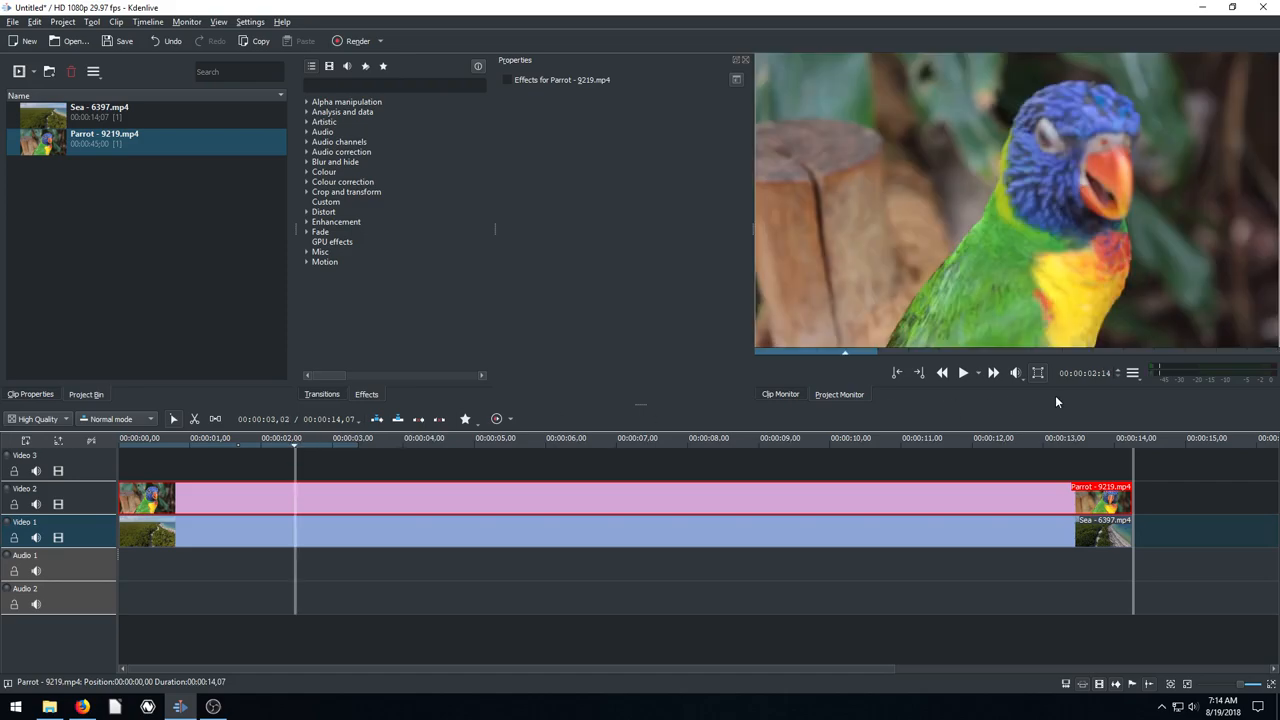
click(965, 372)
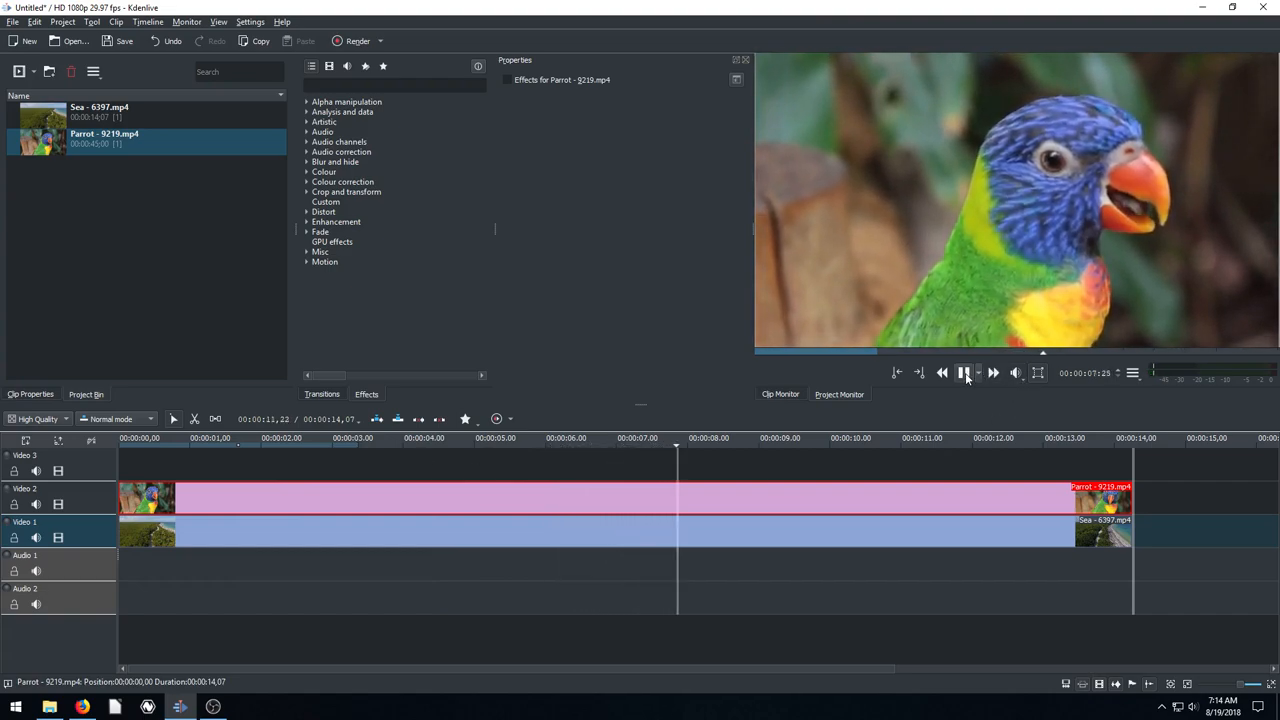
click(965, 373)
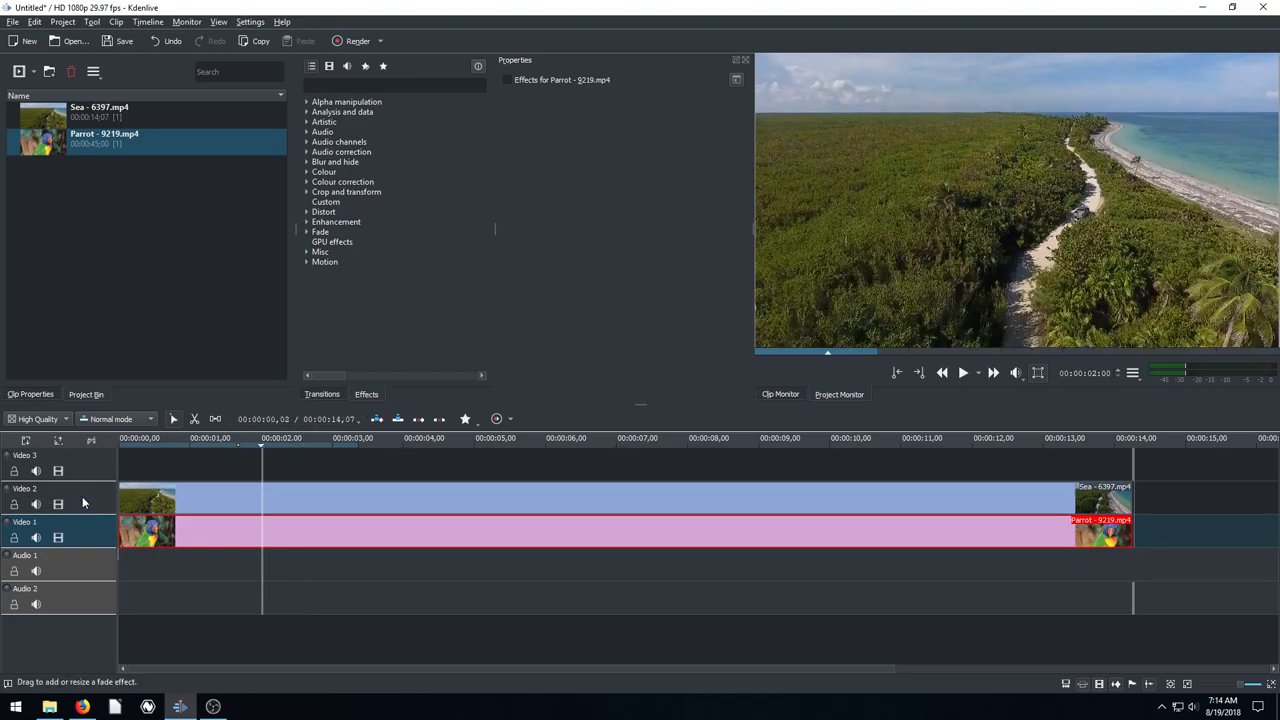
click(473, 440)
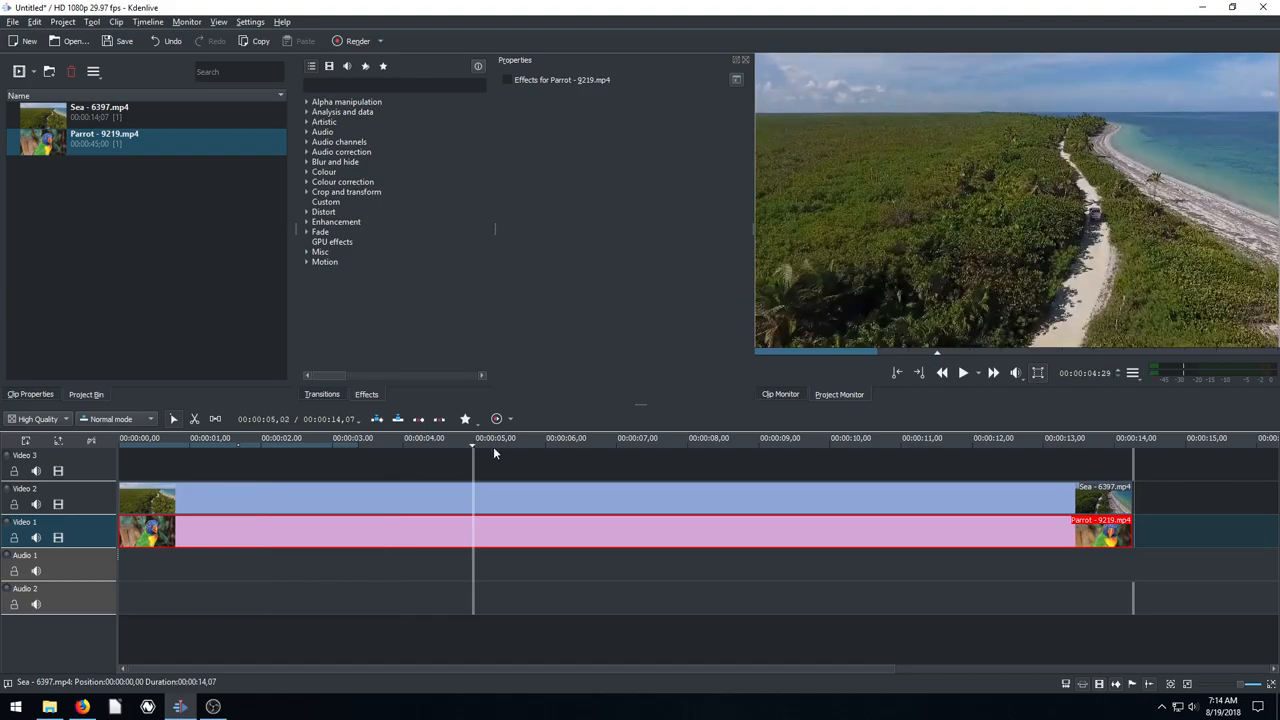
click(963, 373)
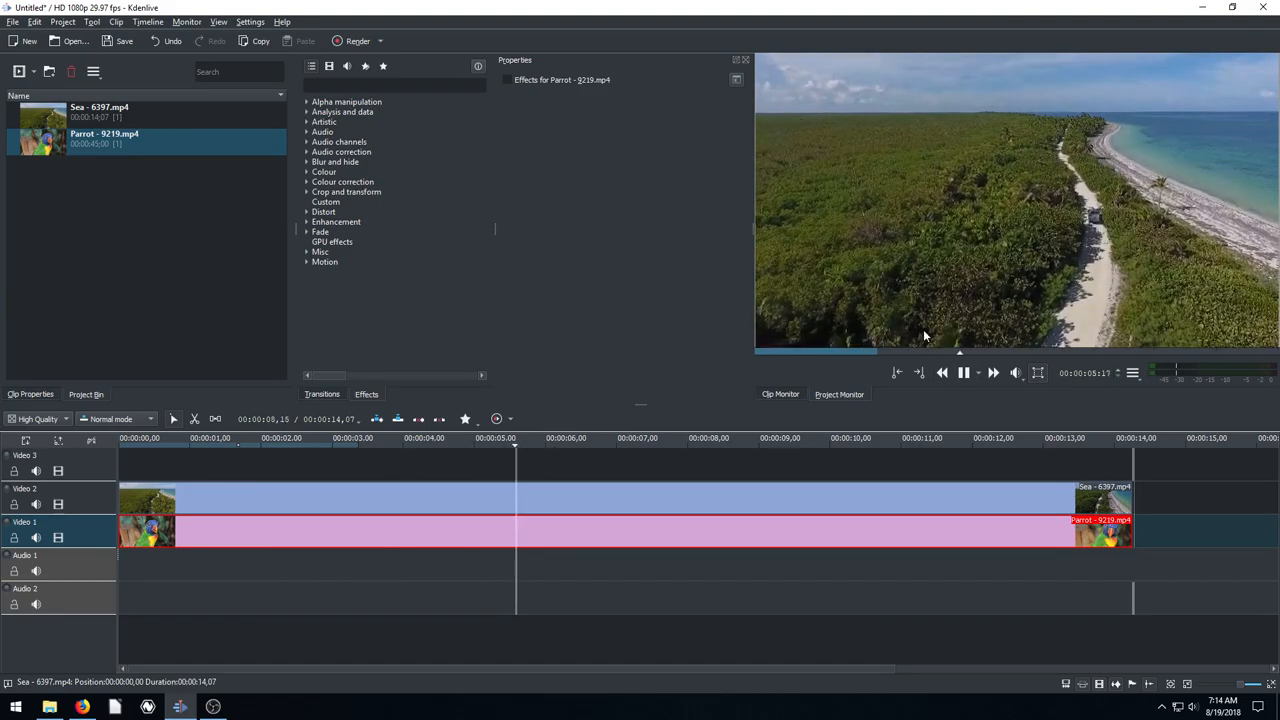
click(963, 373)
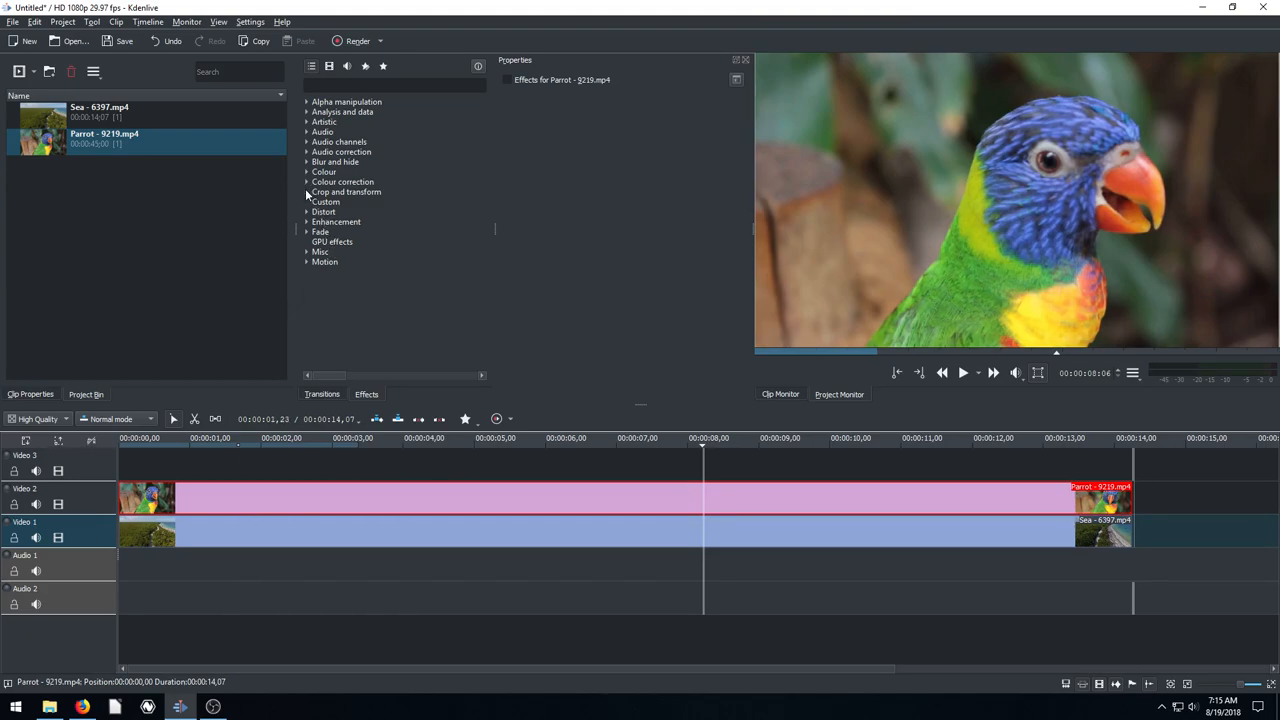
Step: Apply the Transform effect from Crop and transform to the Parrot clip
click(308, 191)
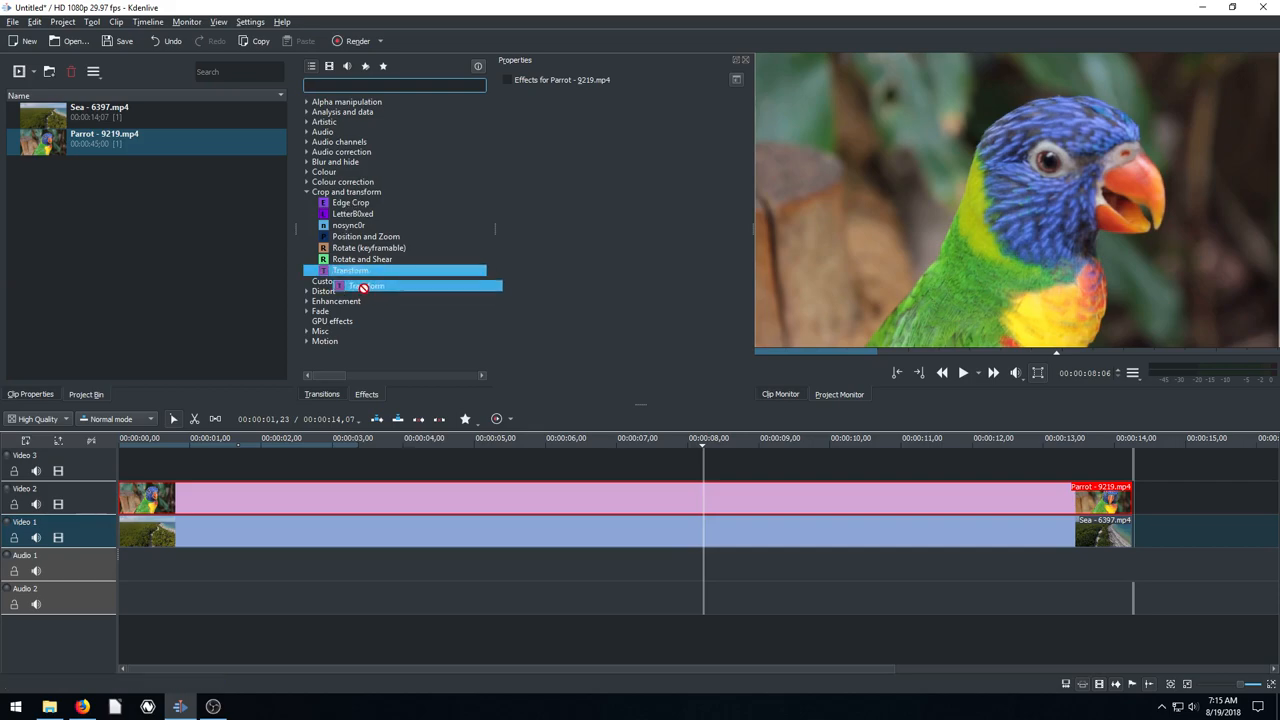
drag(370, 285, 375, 501)
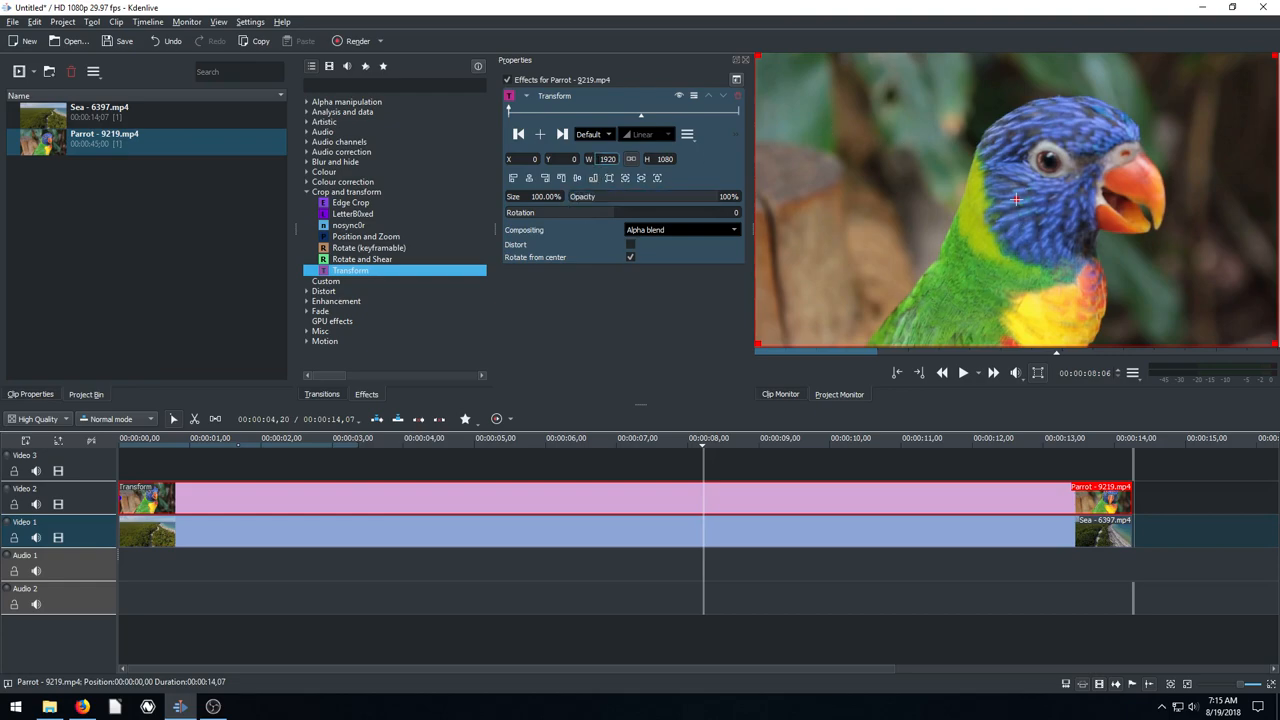
mouse_move(996, 348)
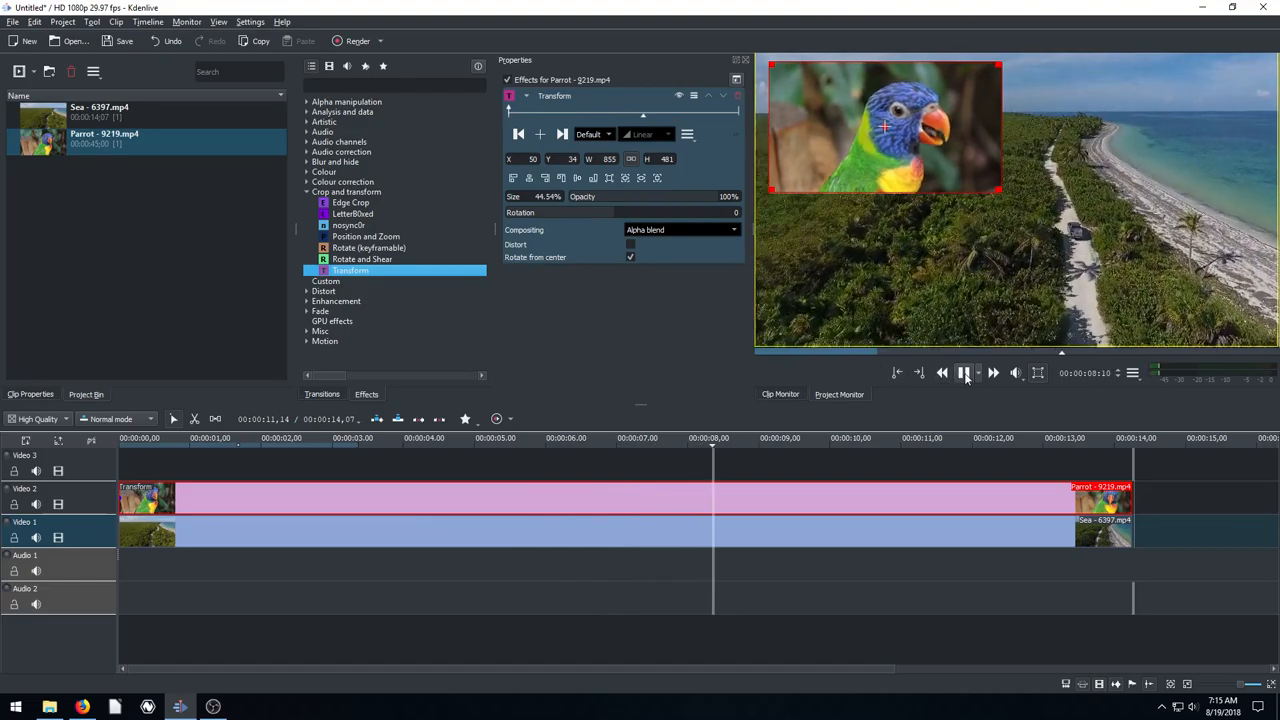
Step: Preview the overlay, add action-1838330_1920.jpg to the bin, and open it in ImageGlass
click(965, 373)
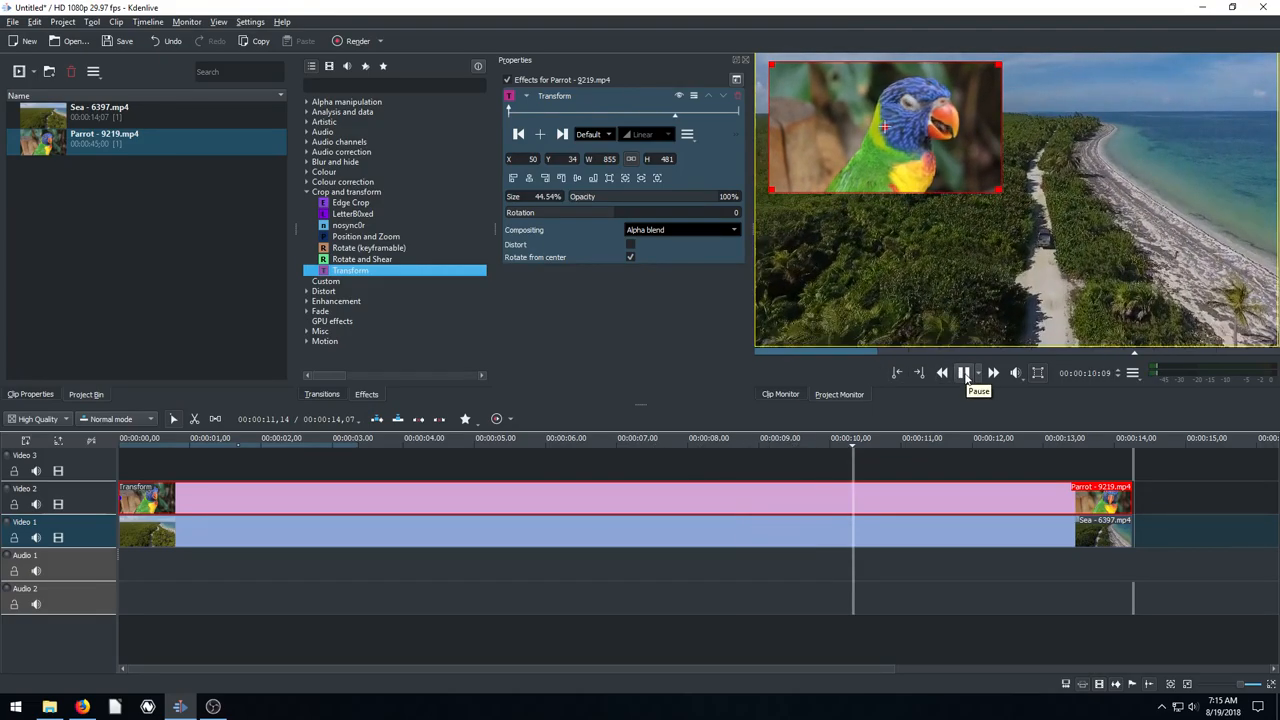
click(966, 374)
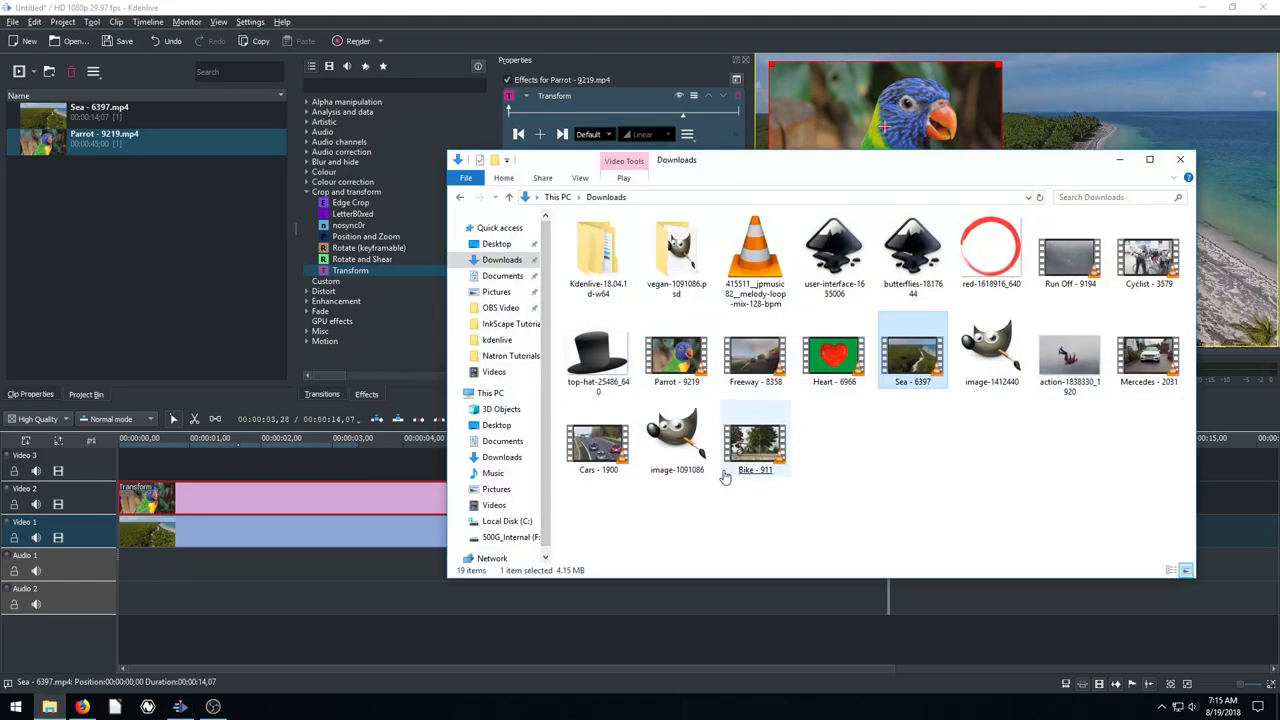
click(676, 435)
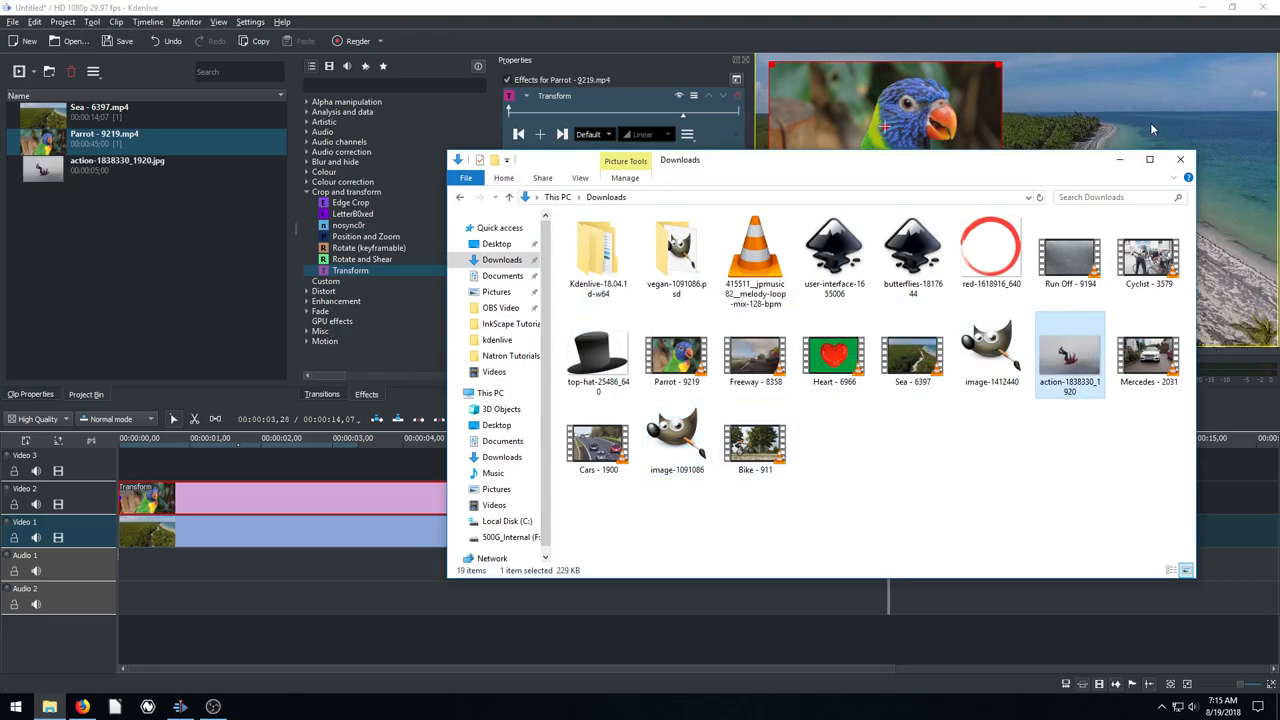
mouse_move(1057, 380)
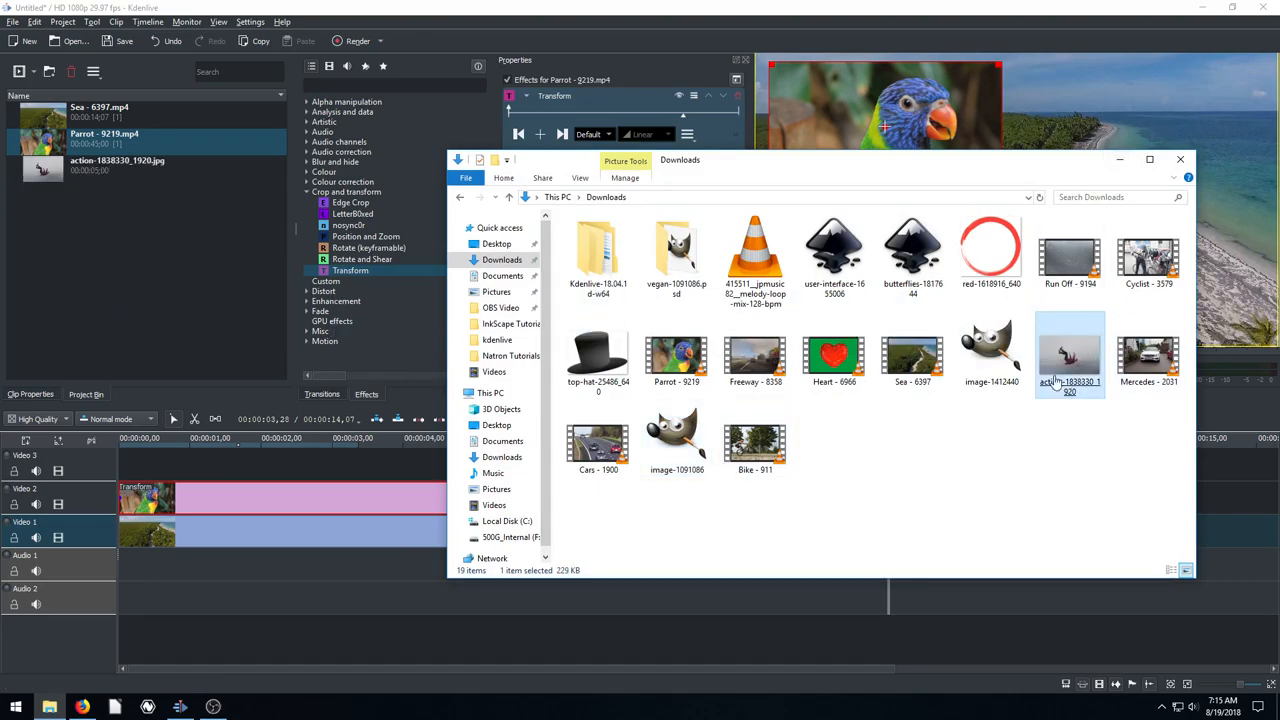
double_click(1069, 355)
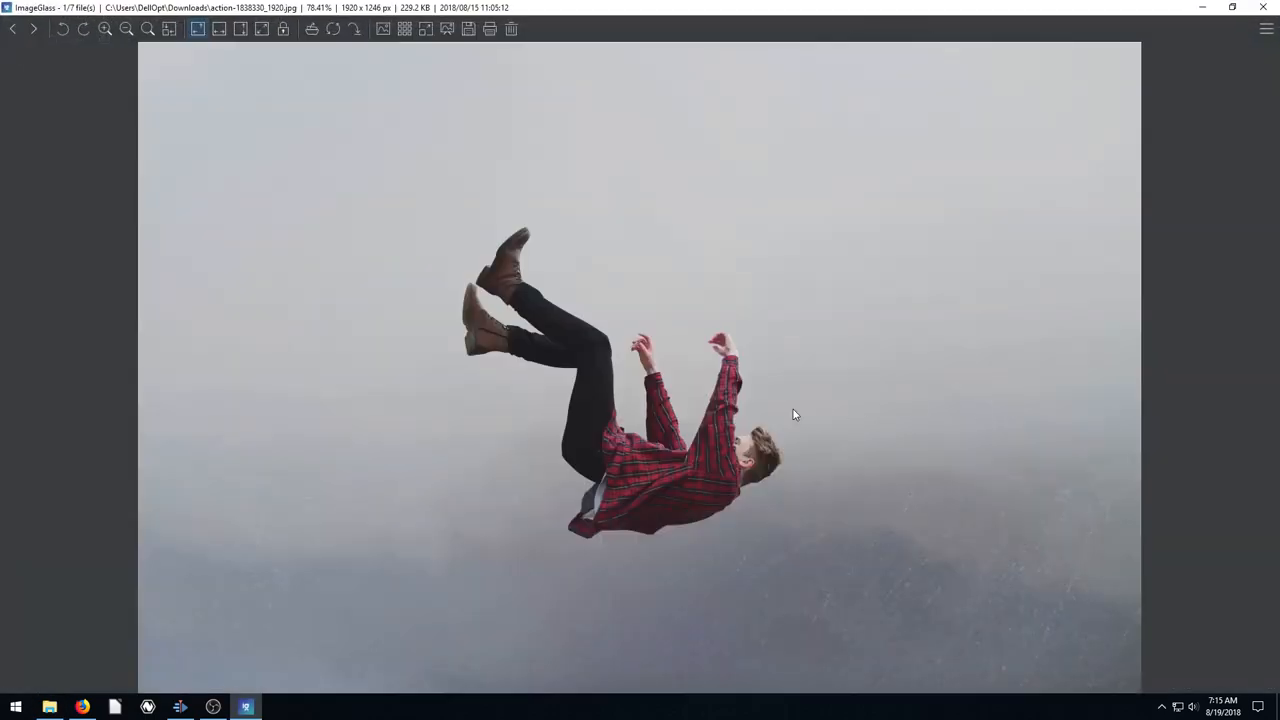
mouse_move(421, 417)
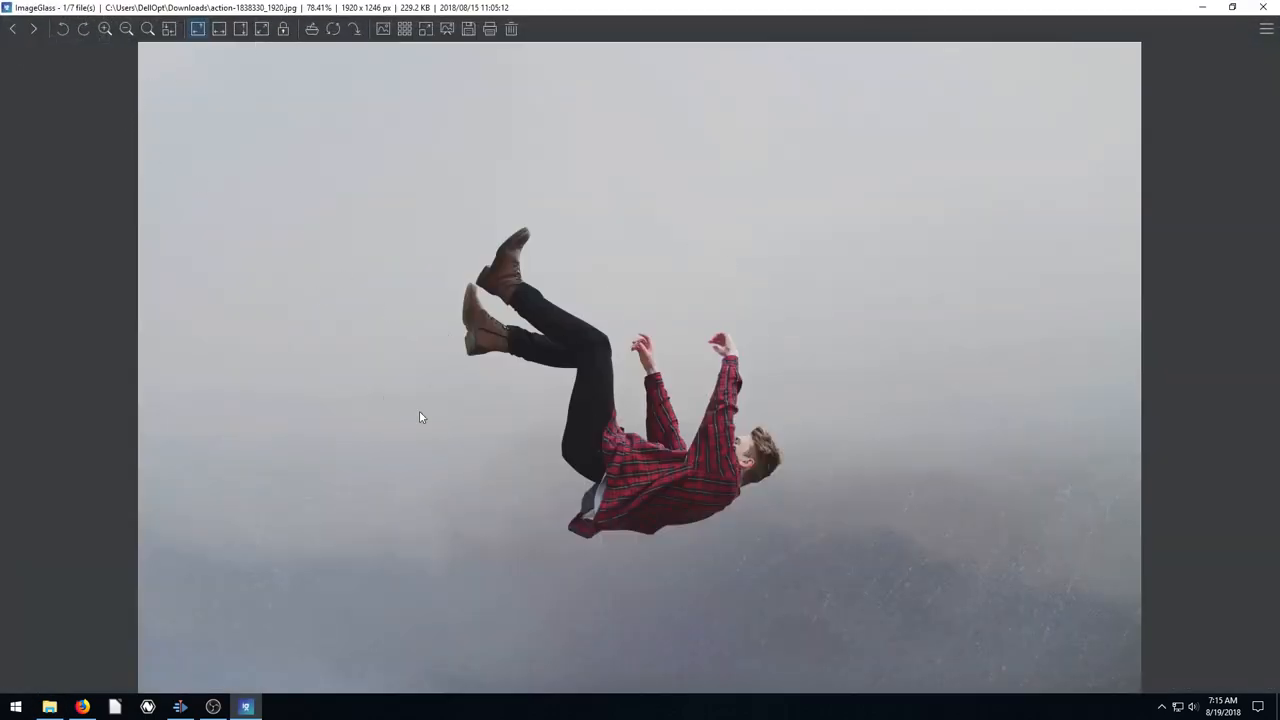
mouse_move(698, 427)
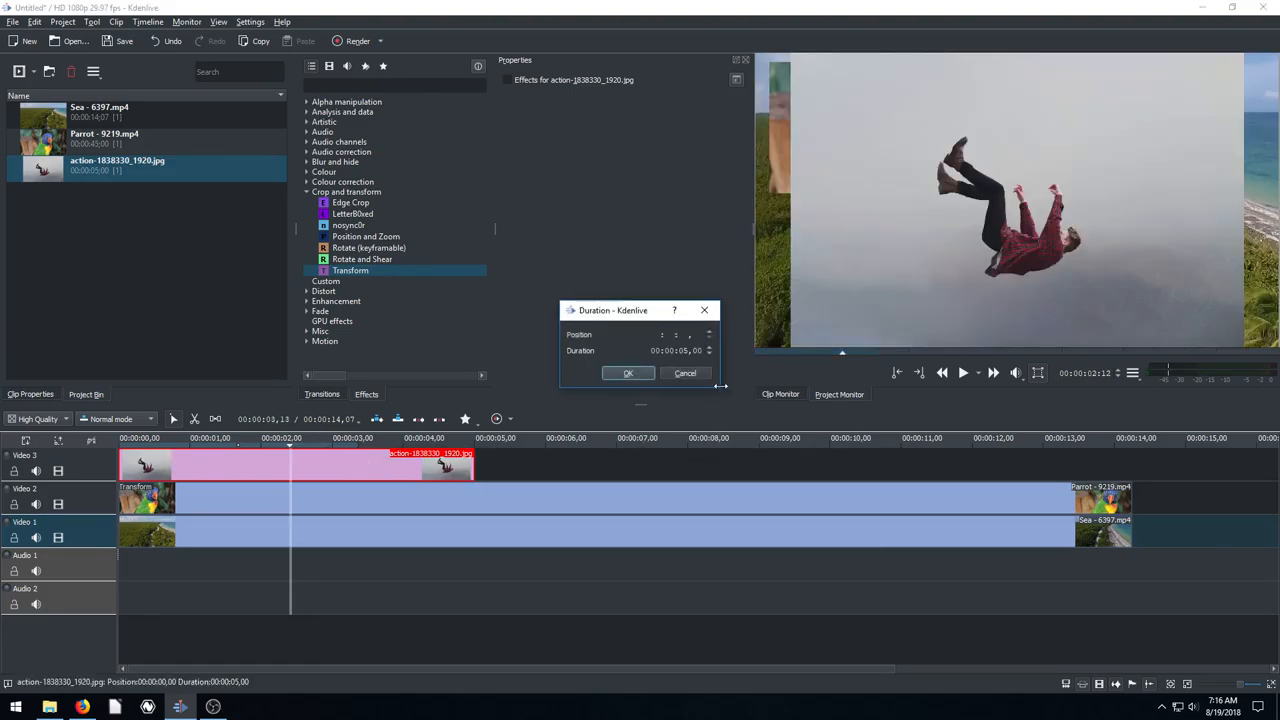
mouse_move(685, 382)
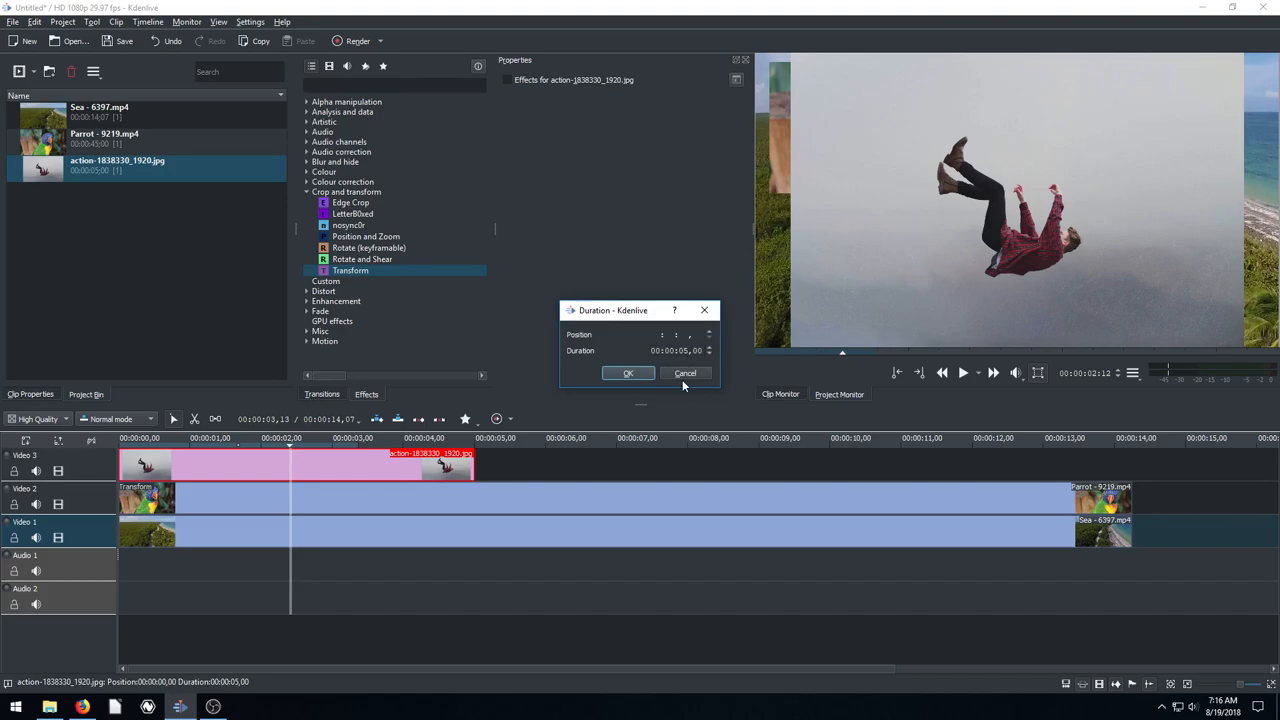
Step: Cancel the Duration dialog and stretch the Video 3 picture clip to about 14 seconds
click(628, 373)
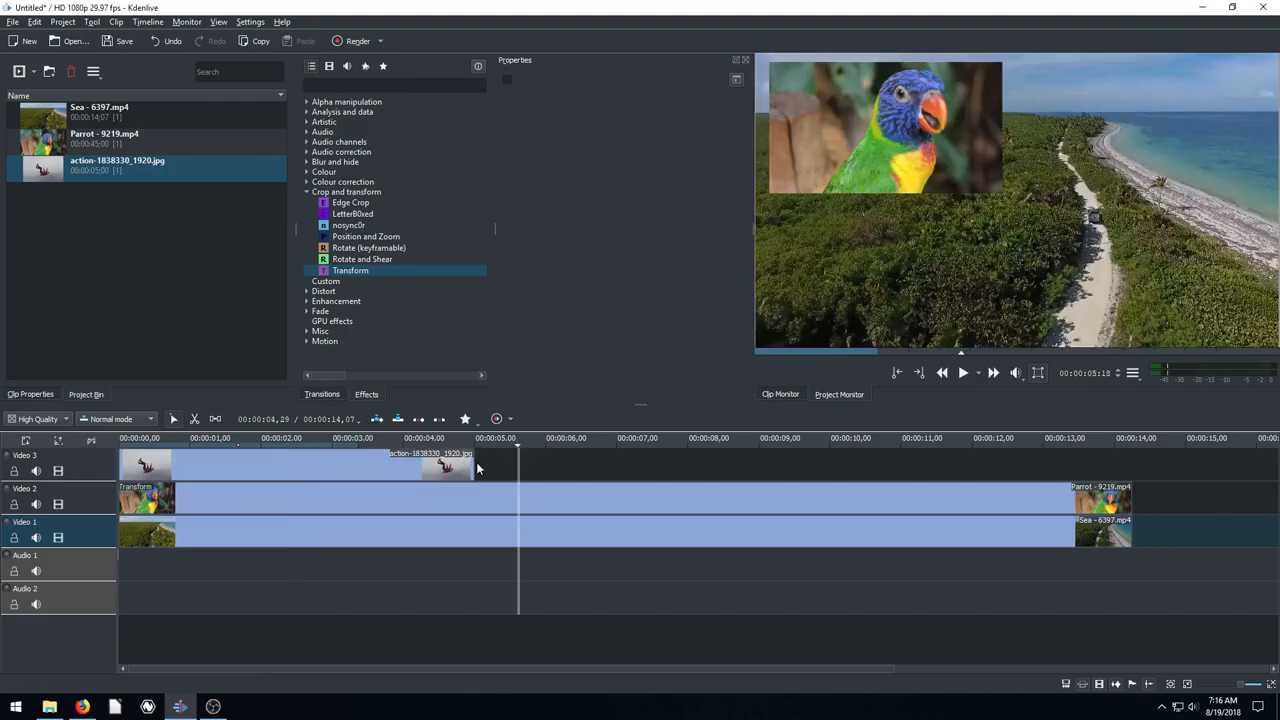
drag(477, 465, 1035, 465)
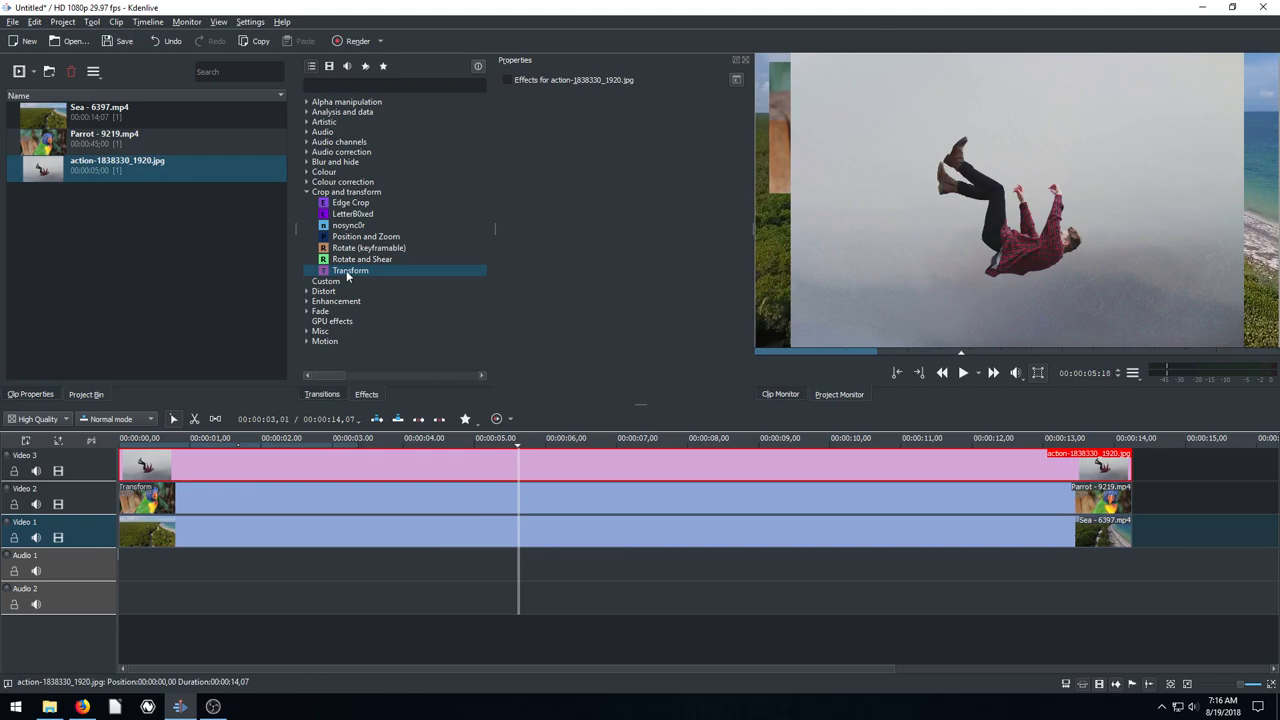
Step: Add Transform to the falling-man picture and shrink it to half size in the upper right
double_click(350, 270)
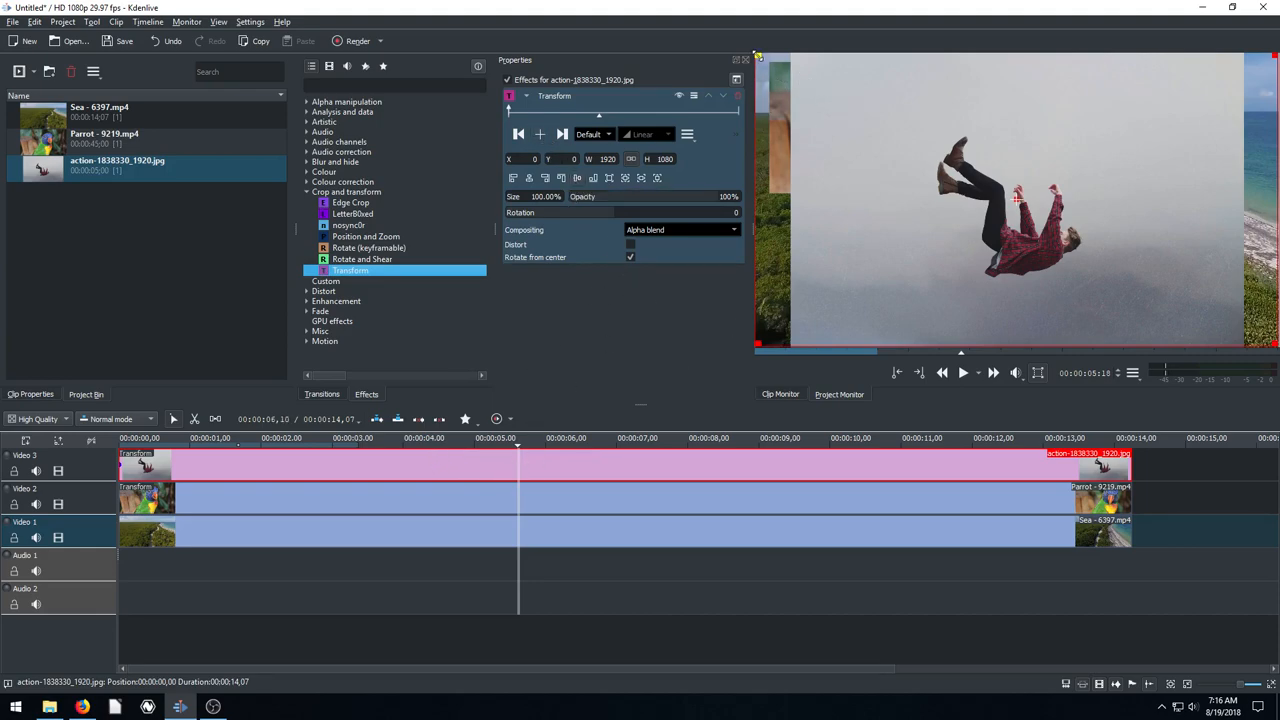
click(385, 509)
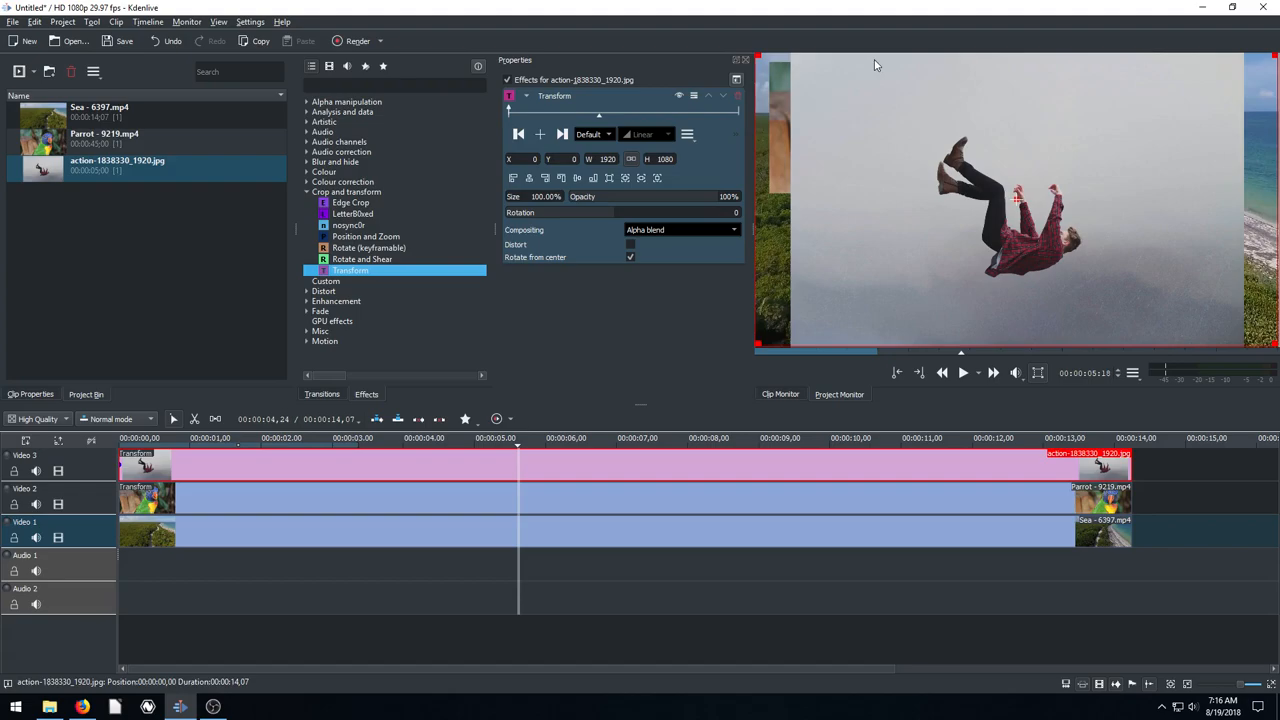
mouse_move(1258, 144)
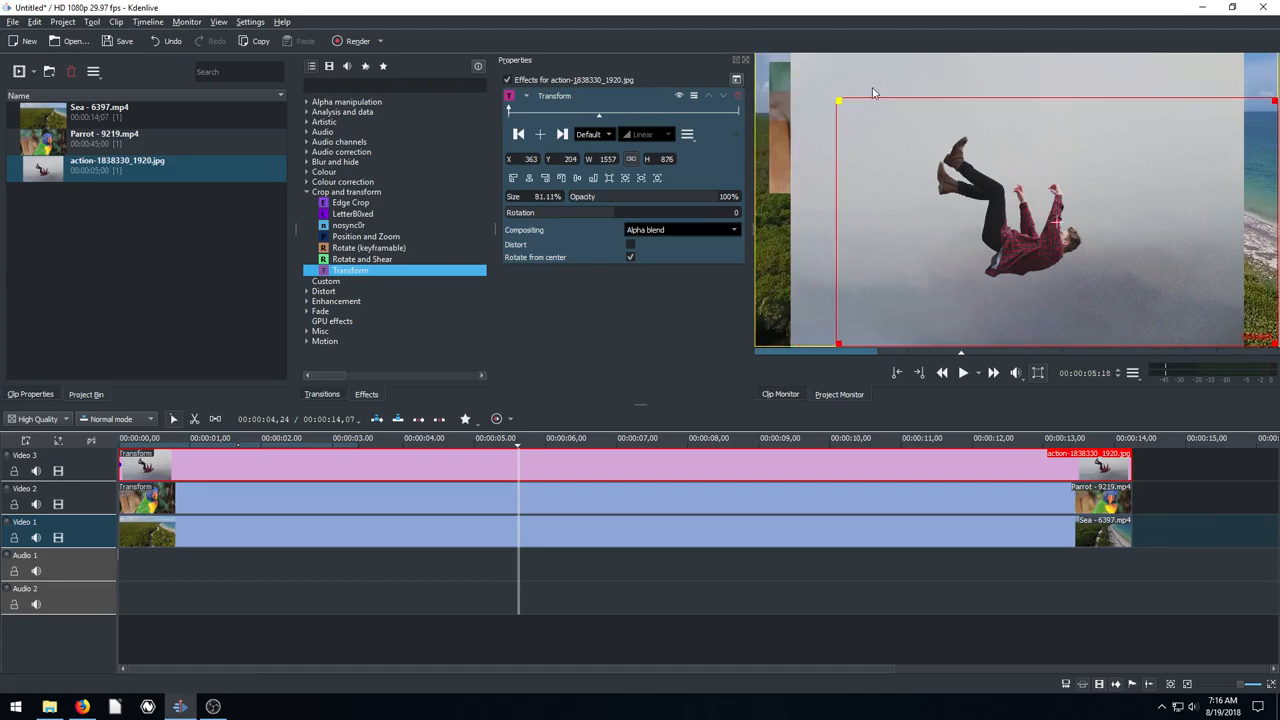
drag(839, 101, 929, 158)
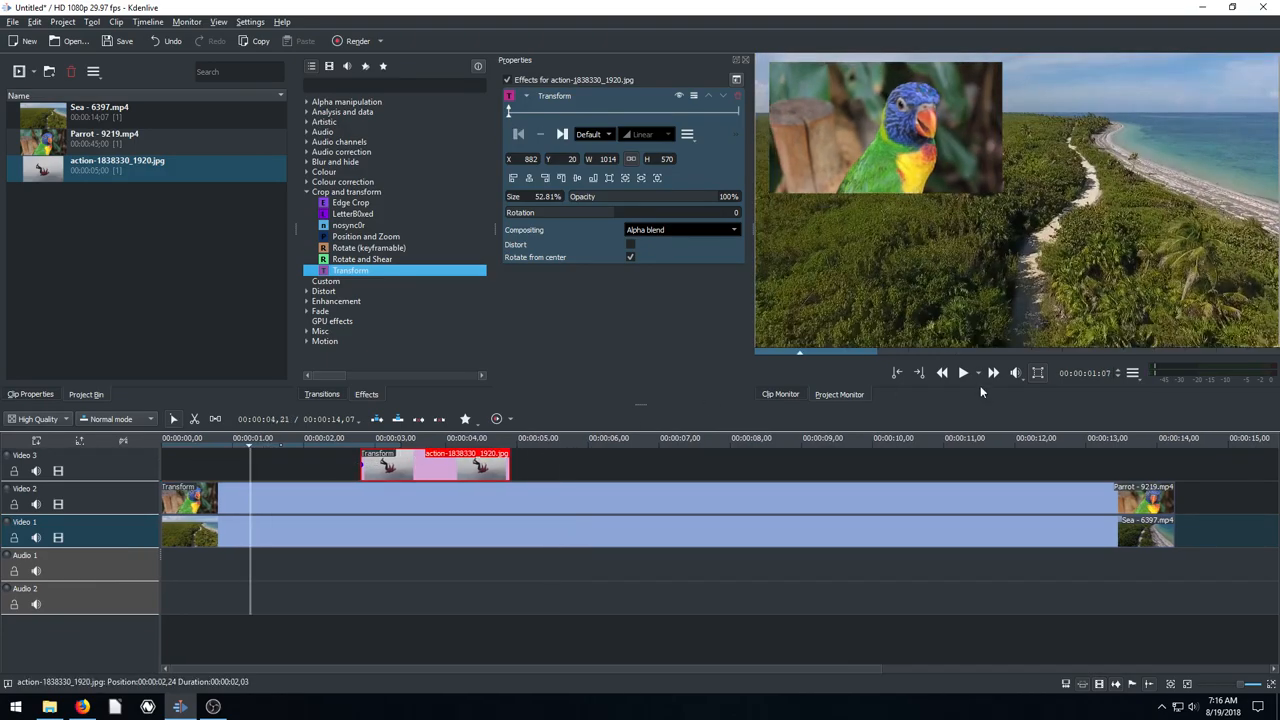
Step: Set the picture overlay to about 3–7 s, end Parrot near 10 s, and play back
click(941, 373)
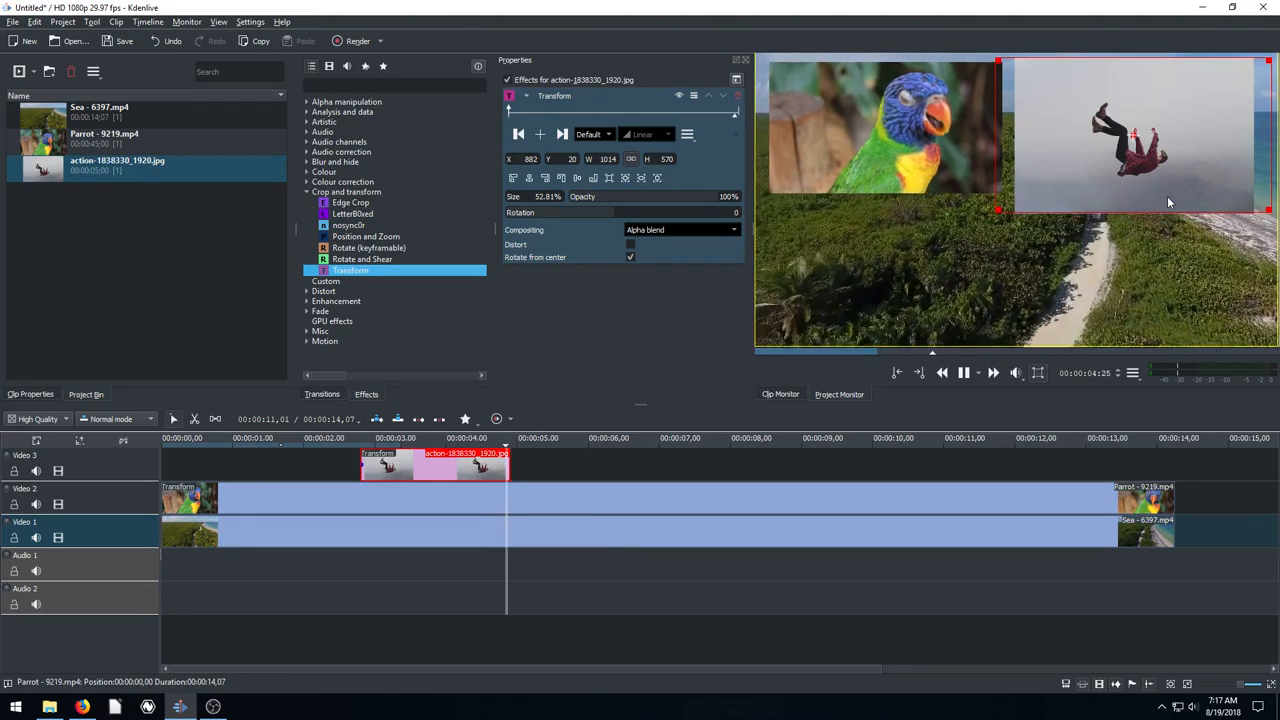
click(625, 438)
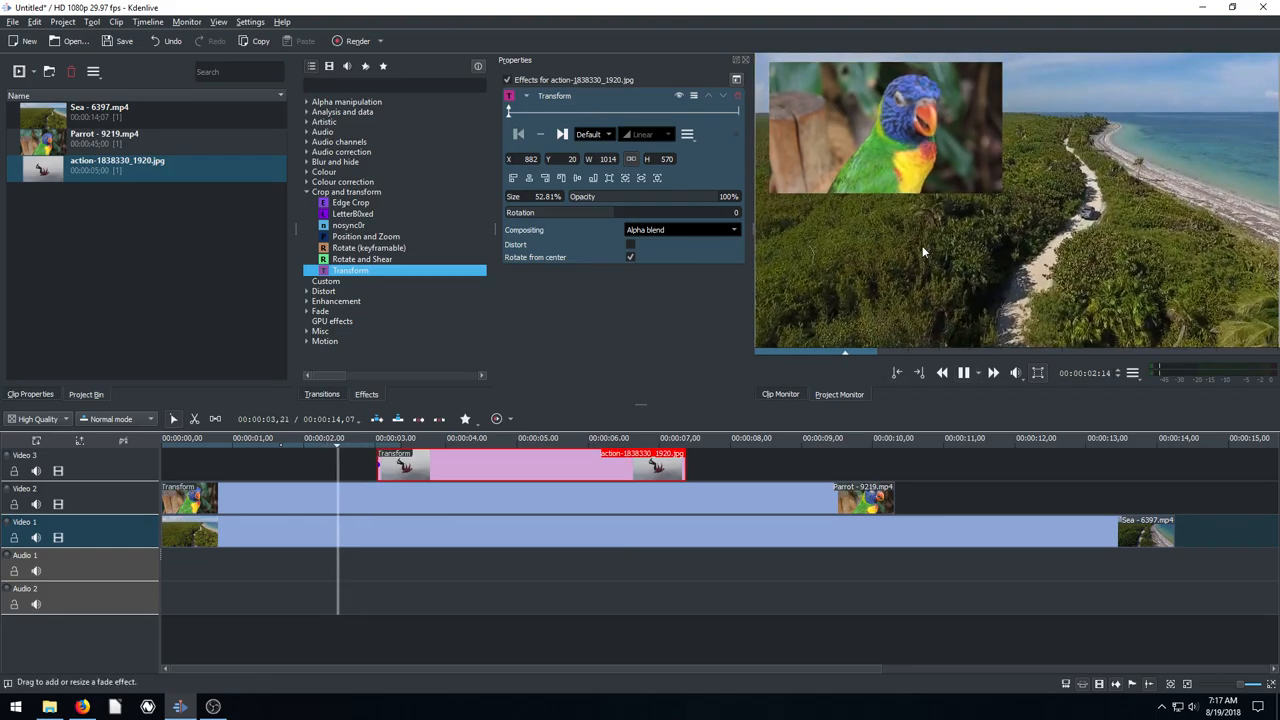
click(457, 438)
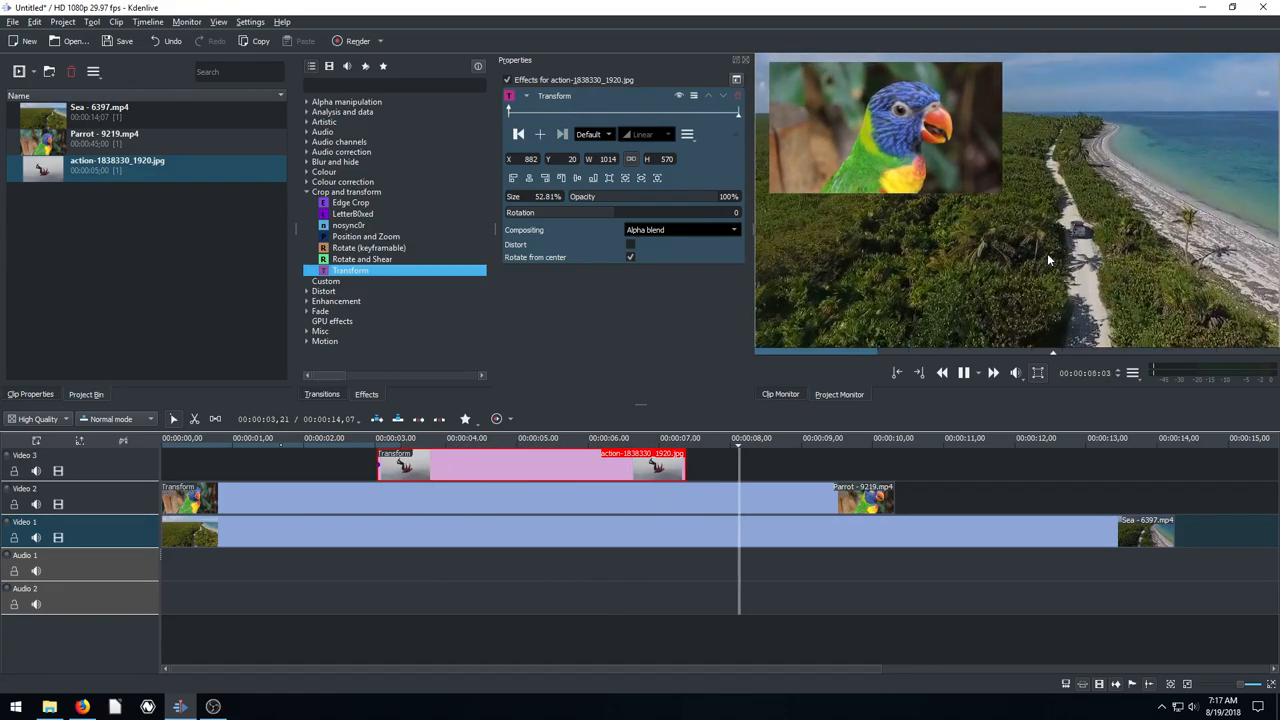
click(885, 443)
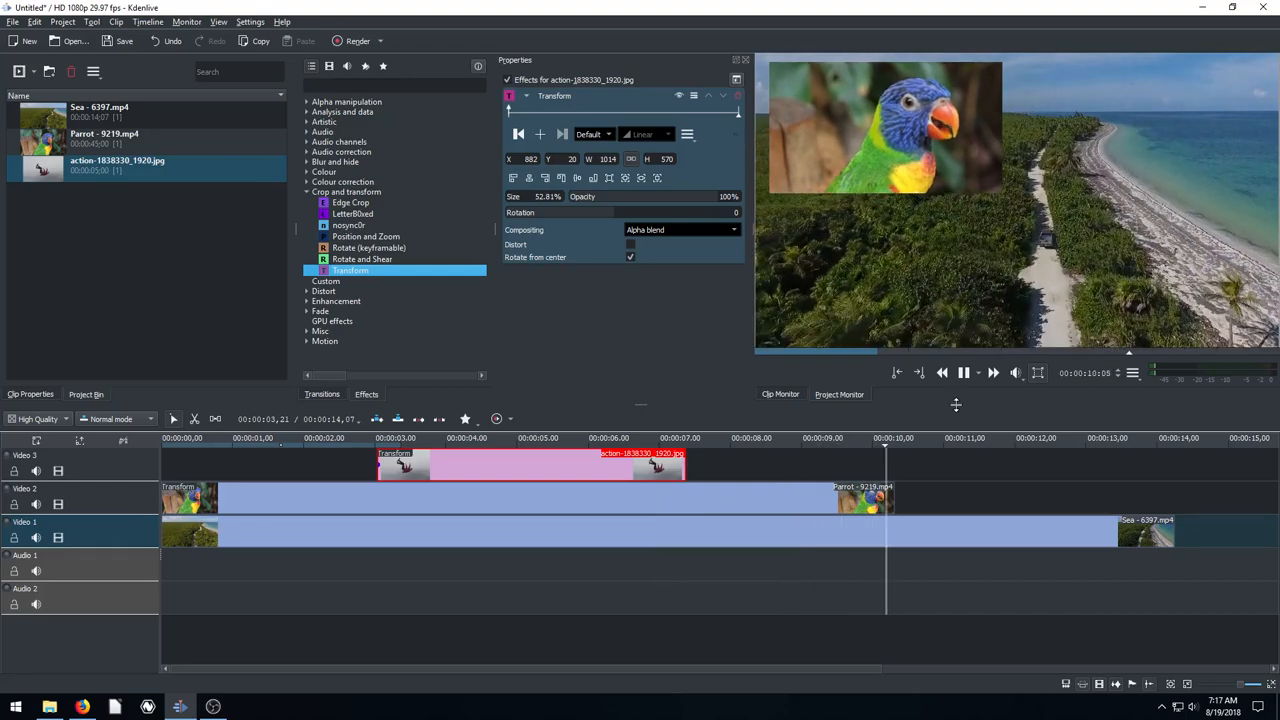
click(963, 373)
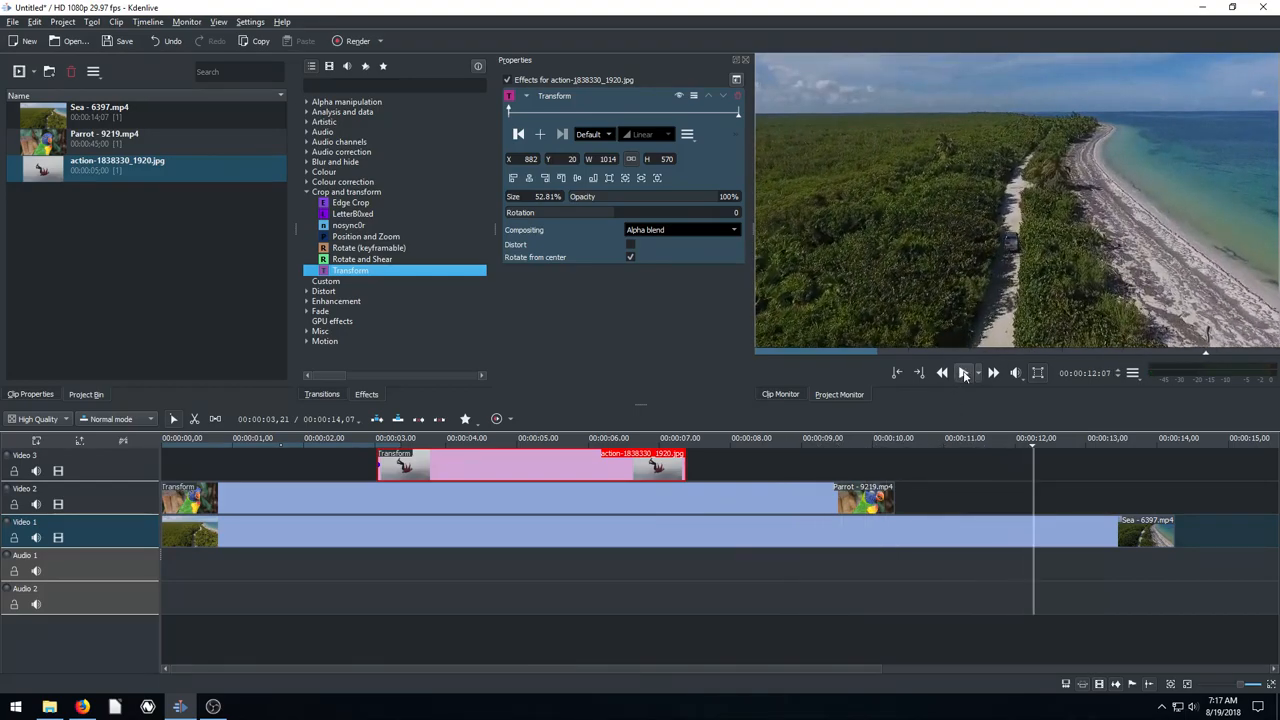
click(964, 374)
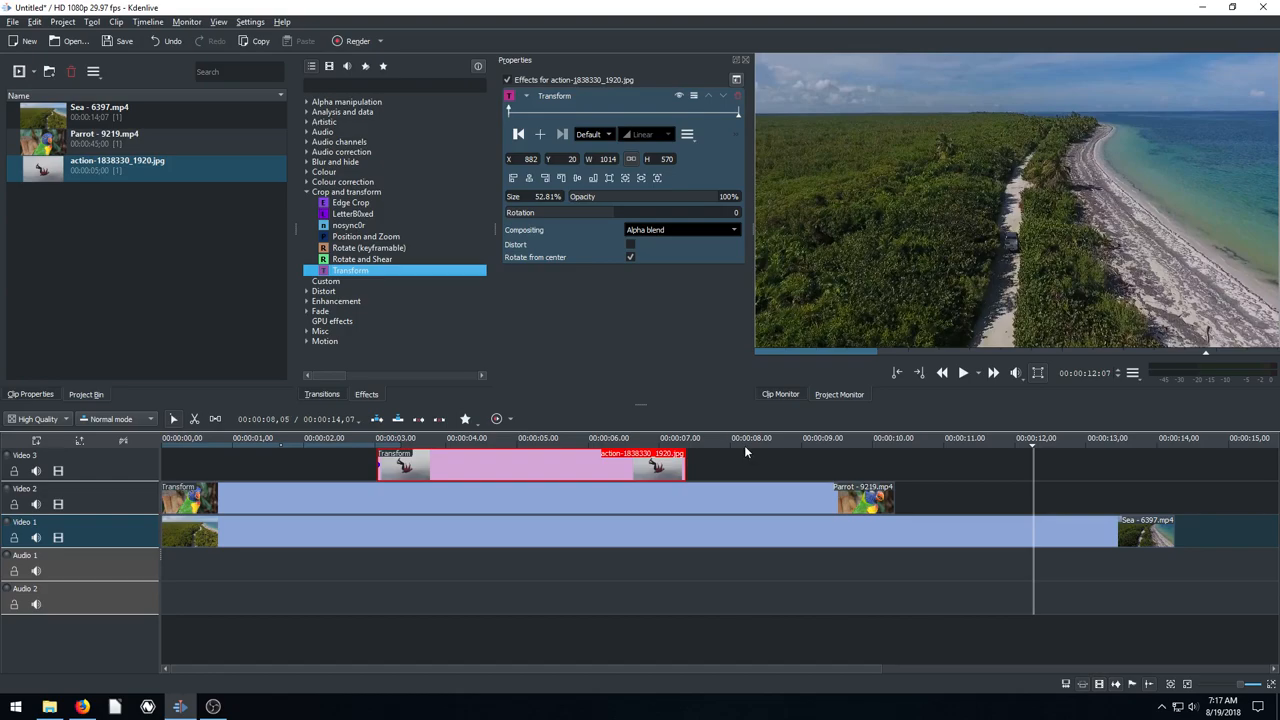
click(742, 438)
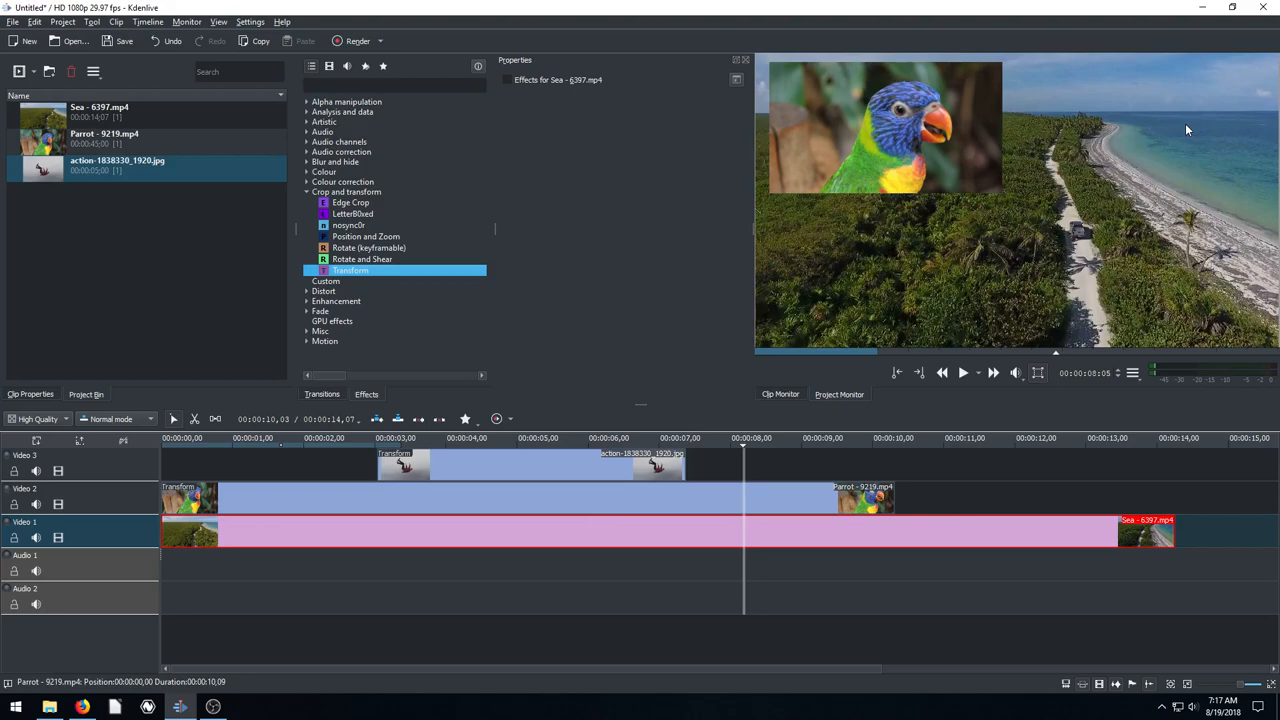
mouse_move(826, 414)
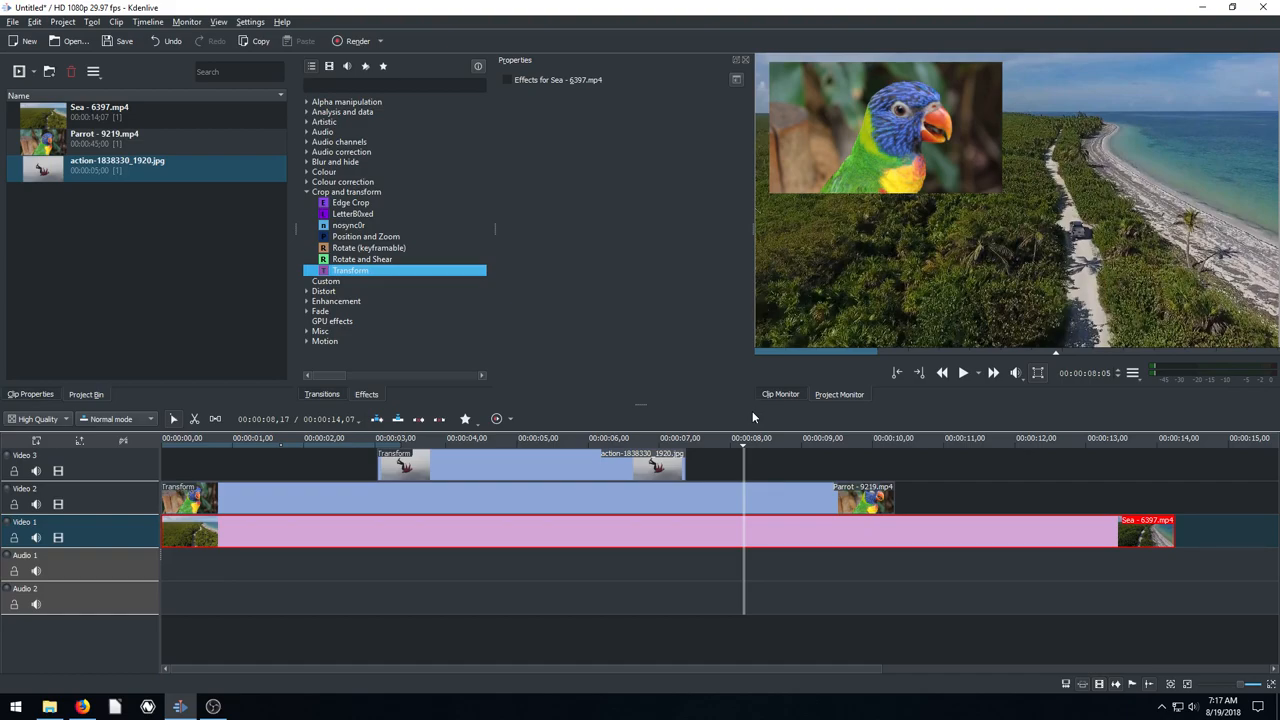
mouse_move(742, 418)
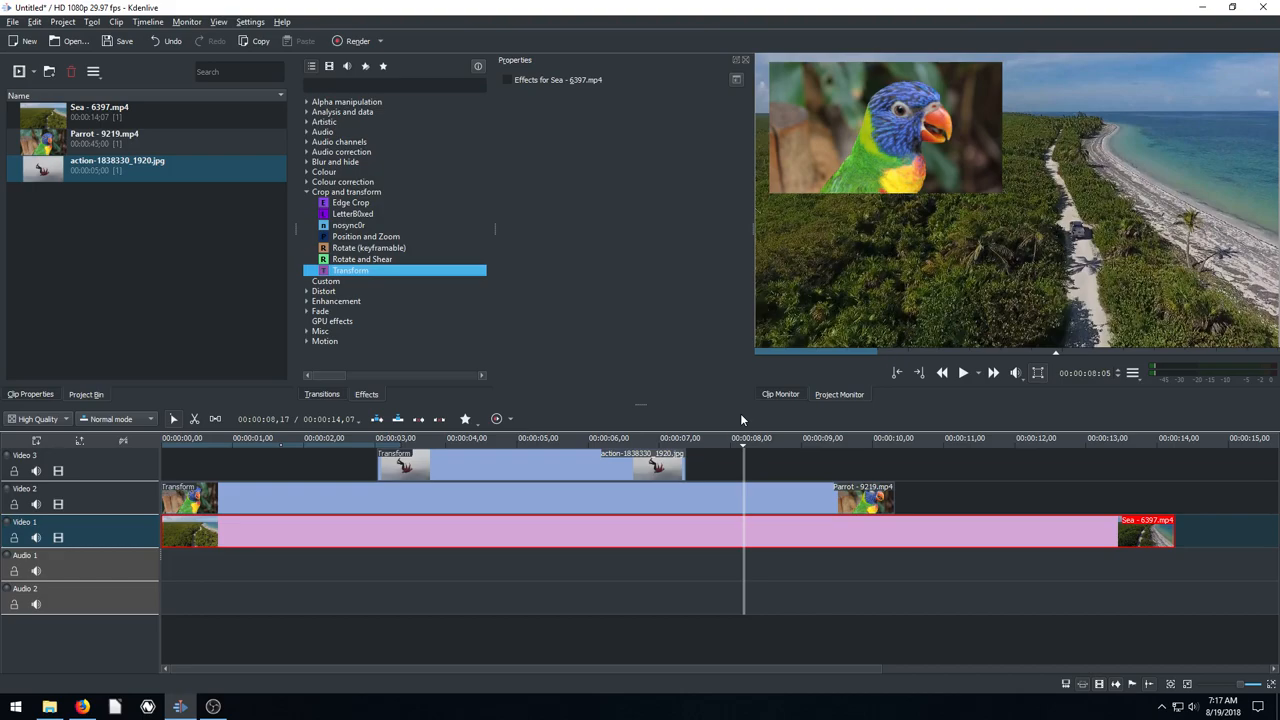